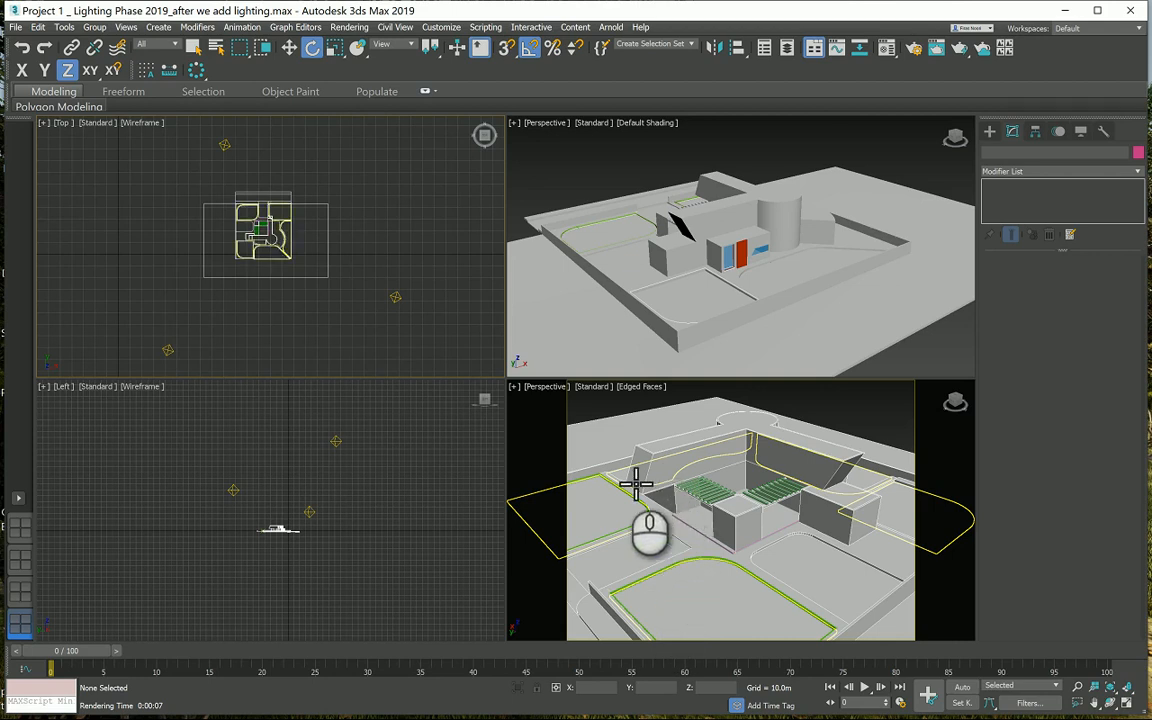
mouse_move(636, 480)
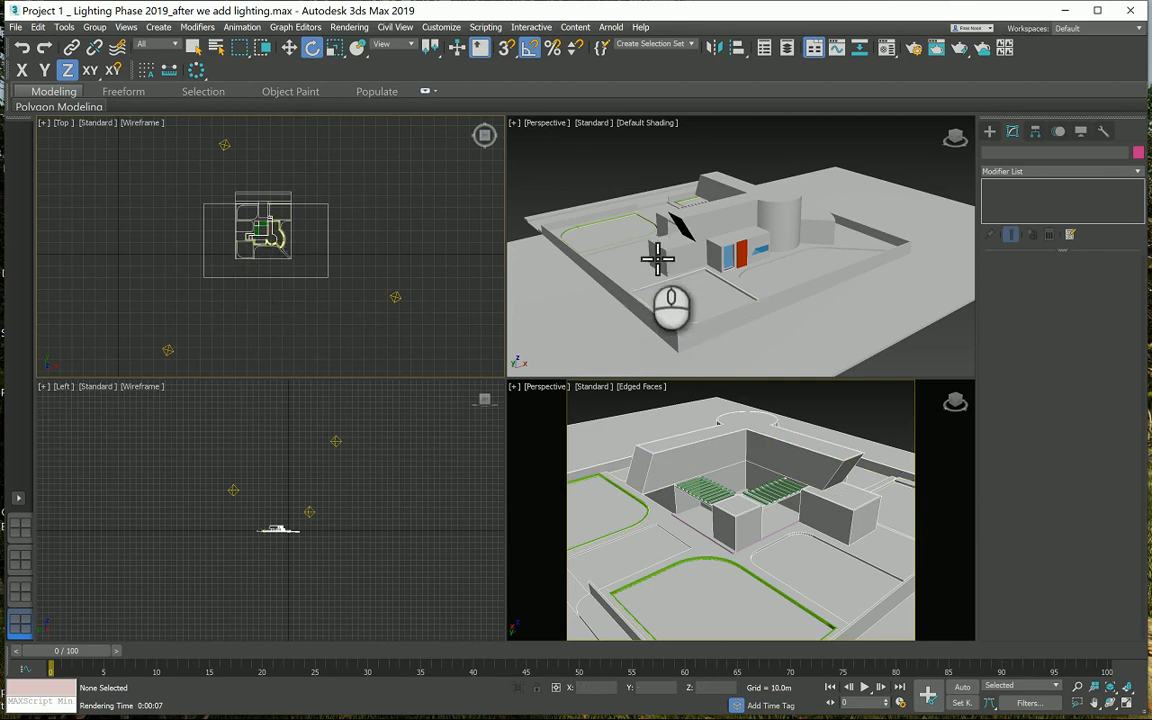
mouse_move(936, 248)
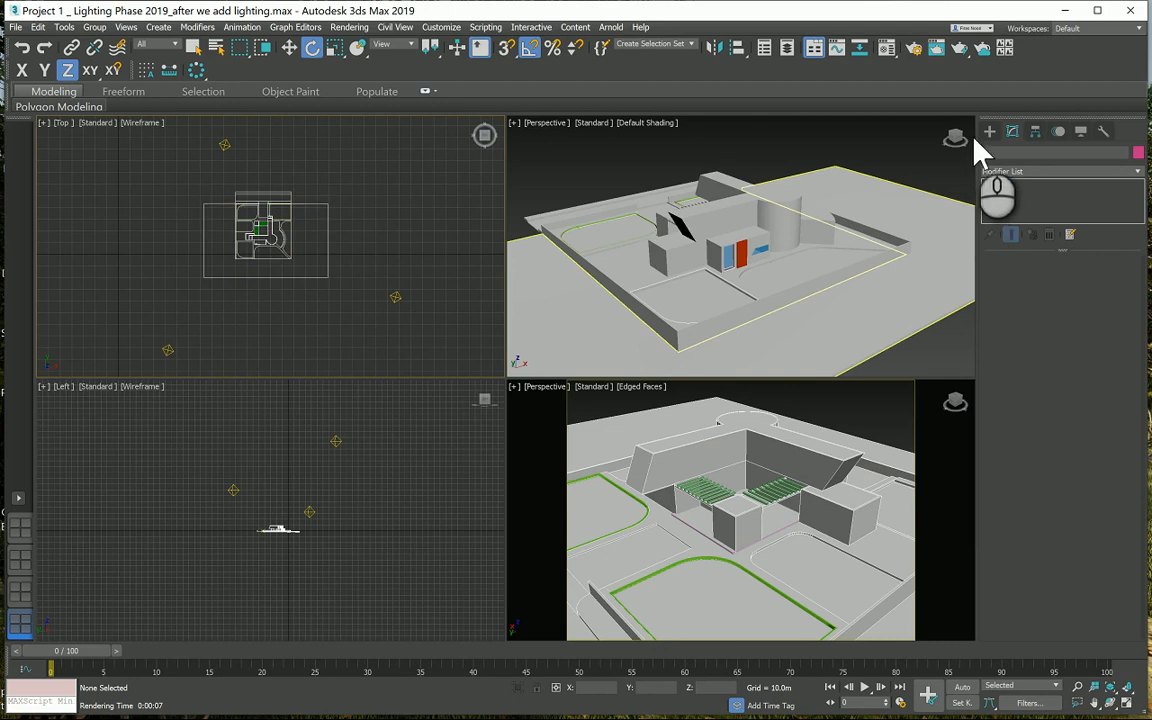
Choose a Target camera from Create > Cameras, ready to place Camera001 in the Top view.
left_click(988, 132)
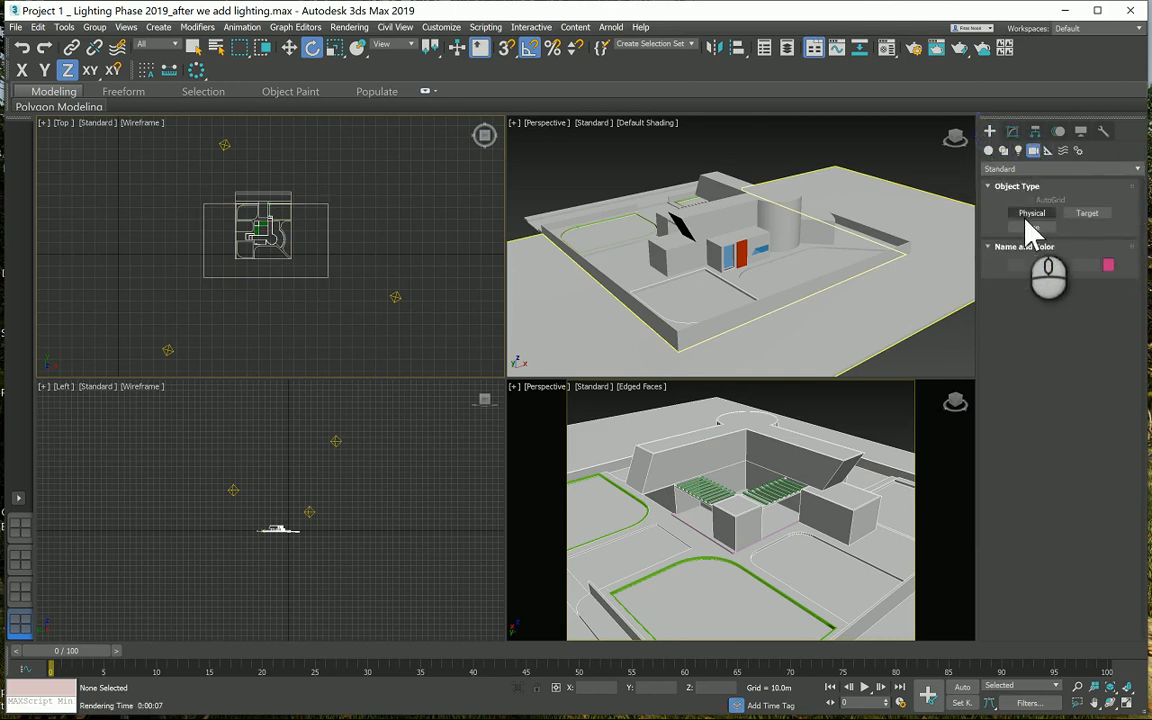
left_click(1088, 212)
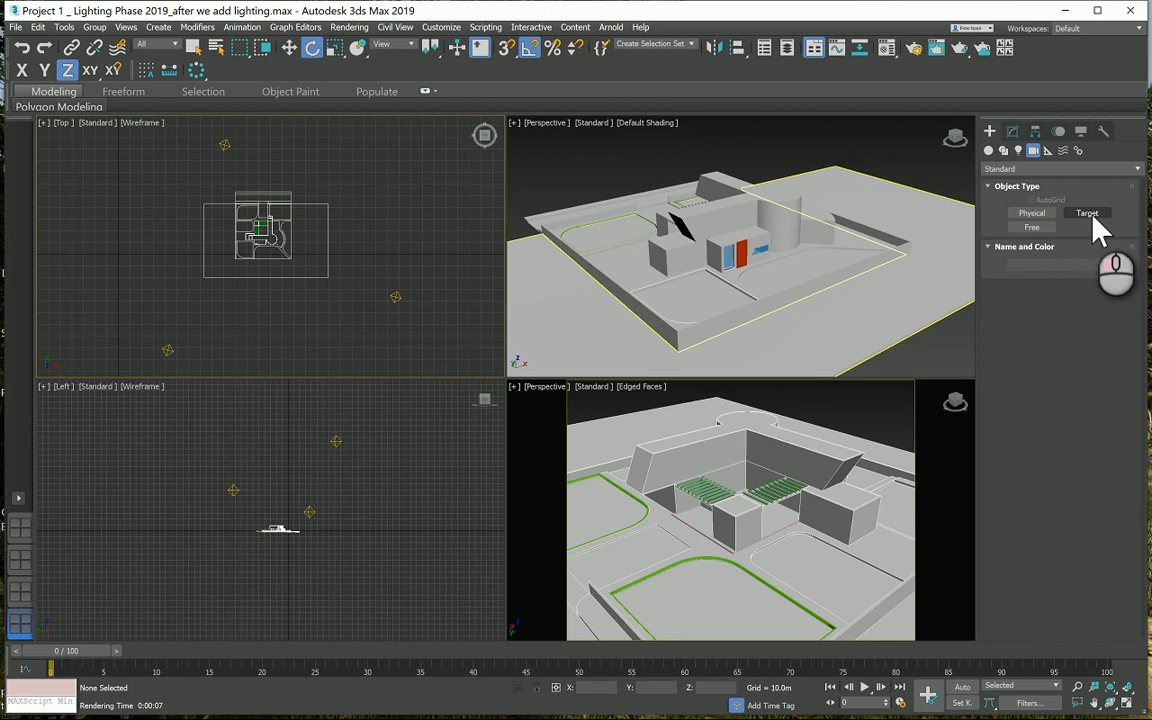
left_click(1088, 212)
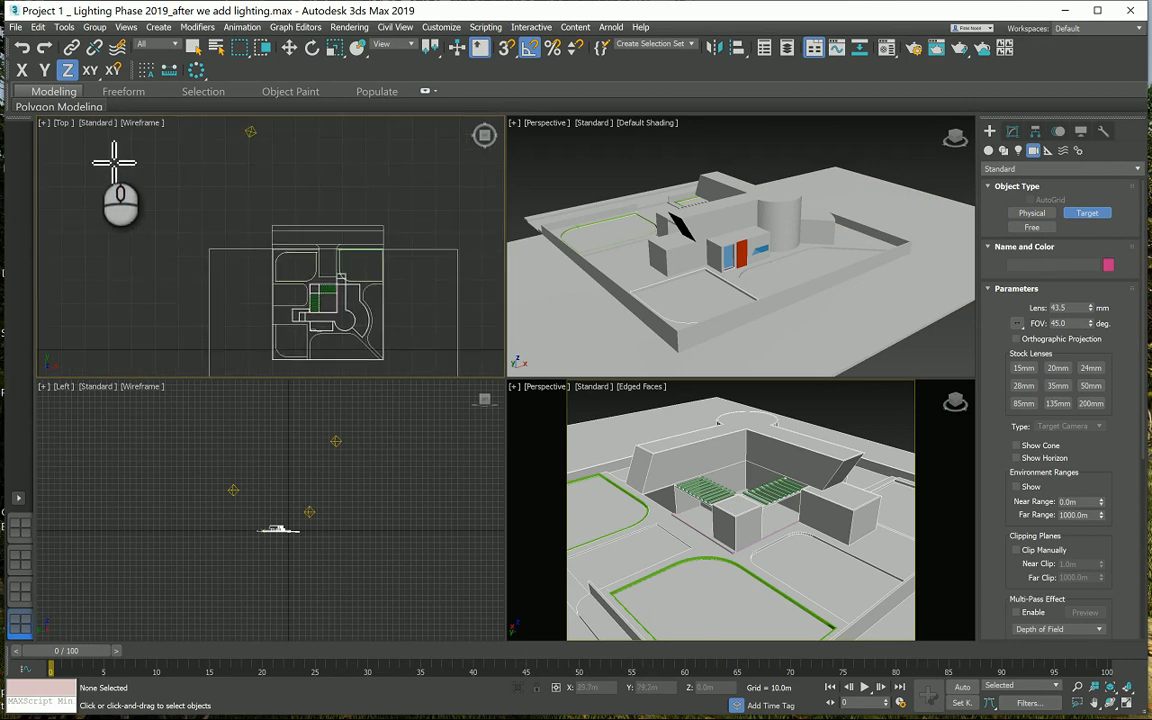
mouse_move(144, 224)
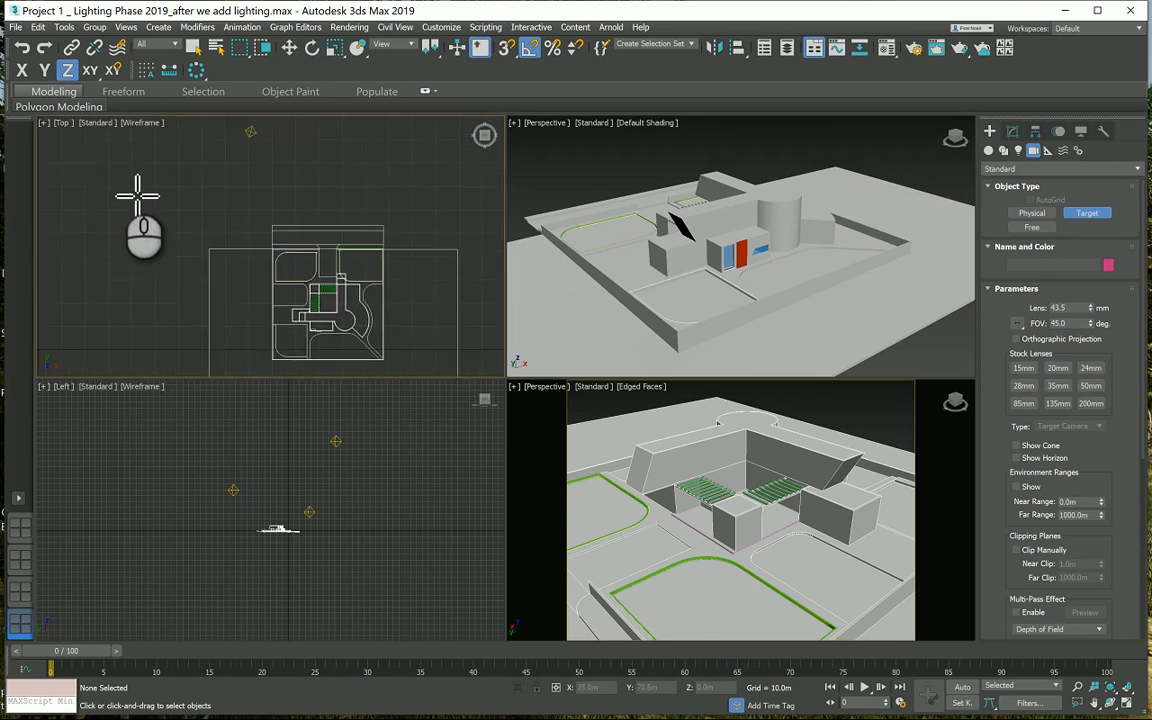
mouse_move(130, 184)
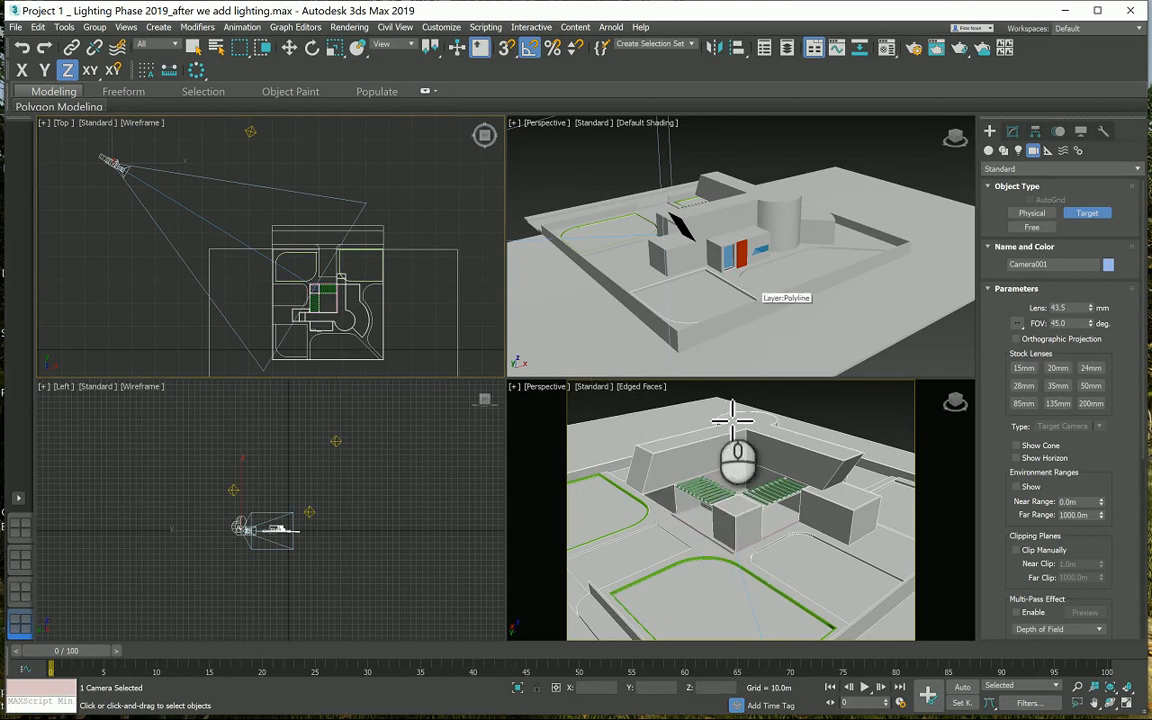
mouse_move(724, 510)
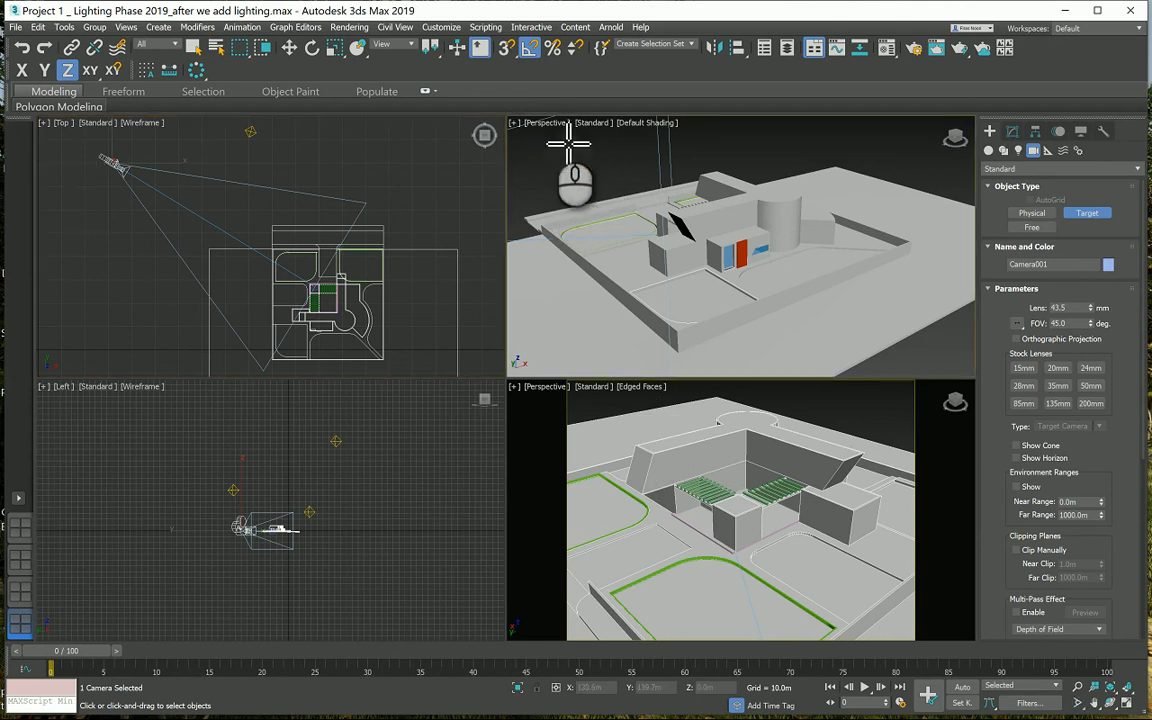
Switch the Perspective viewport to Camera001 and start Walk Through navigation.
left_click(544, 122)
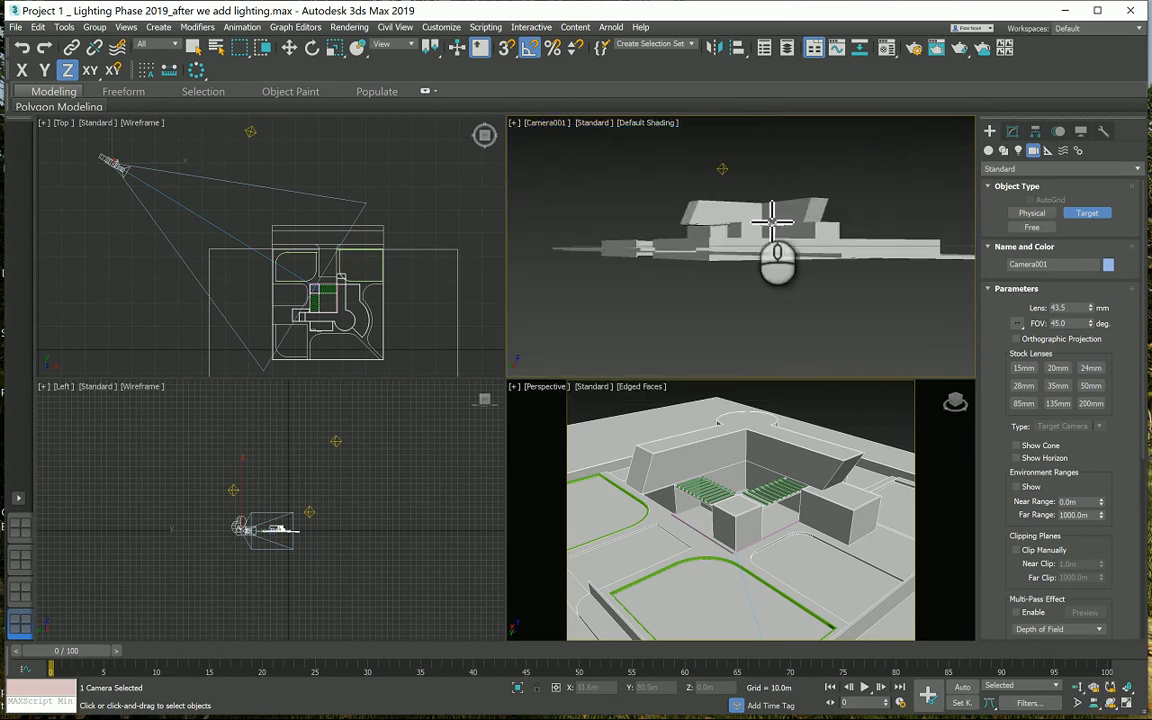
left_click(512, 122)
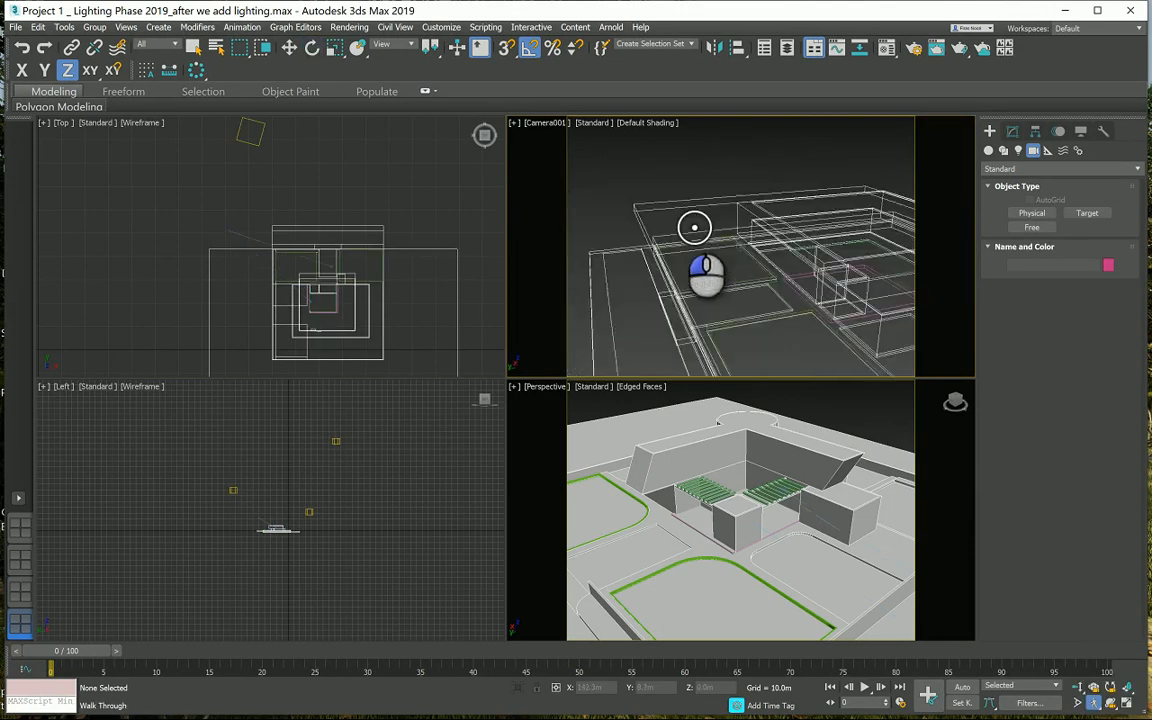
Walk Camera001 back to frame the building's courtyard from just above ground.
left_click_drag(696, 228, 736, 240)
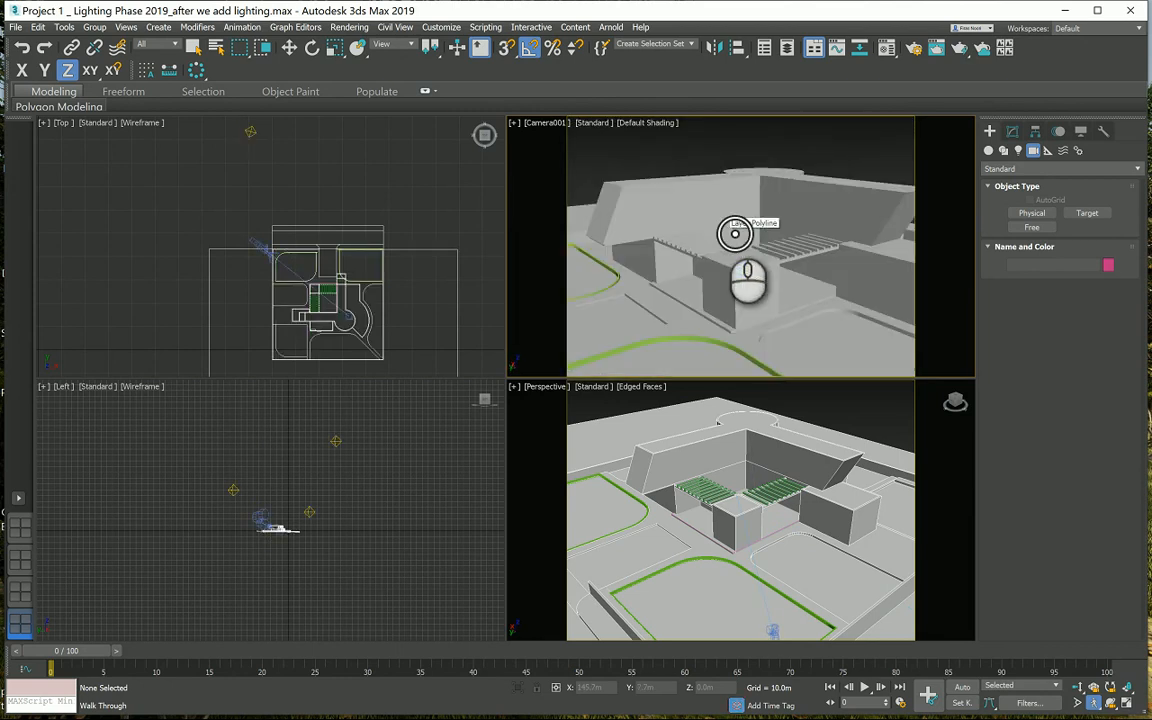
mouse_move(840, 264)
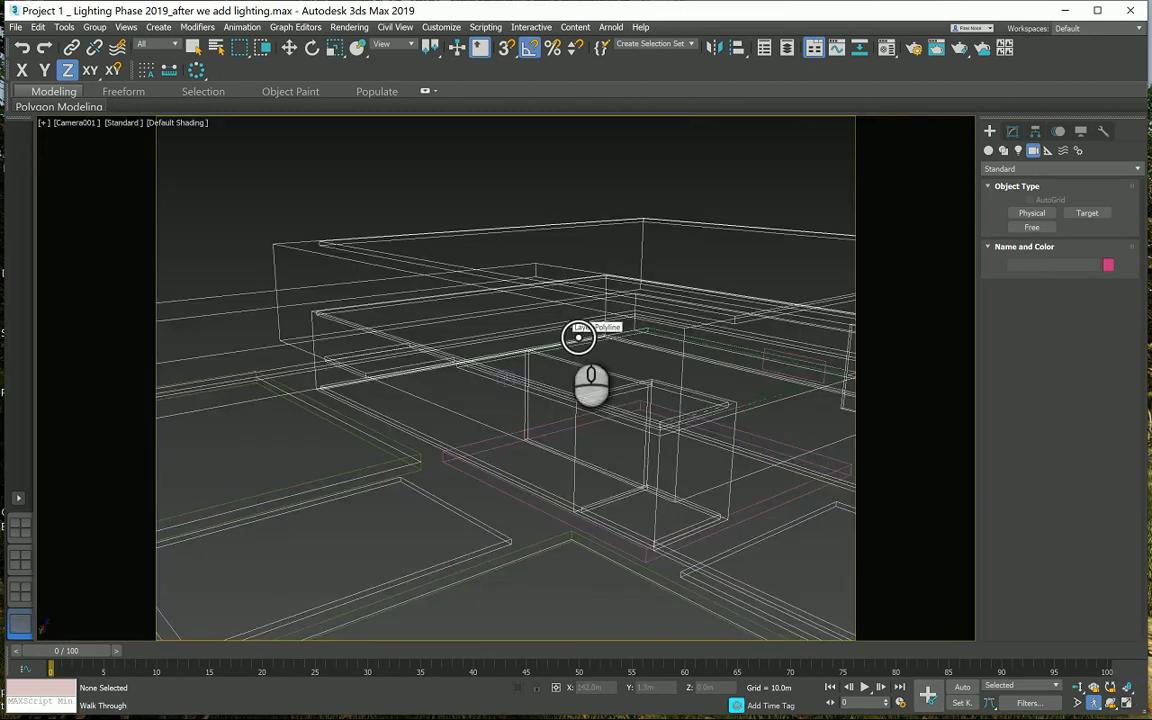
left_click_drag(578, 336, 574, 352)
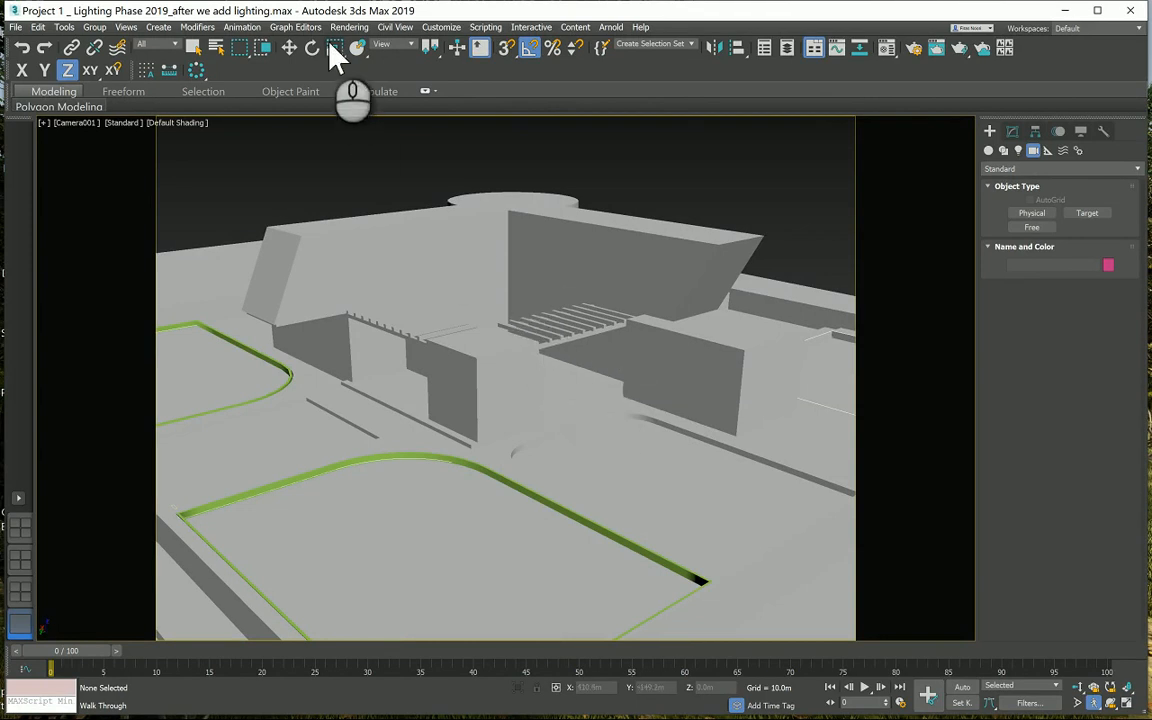
Bring up Render Setup from the Rendering menu, move it aside and set the output size.
left_click(348, 28)
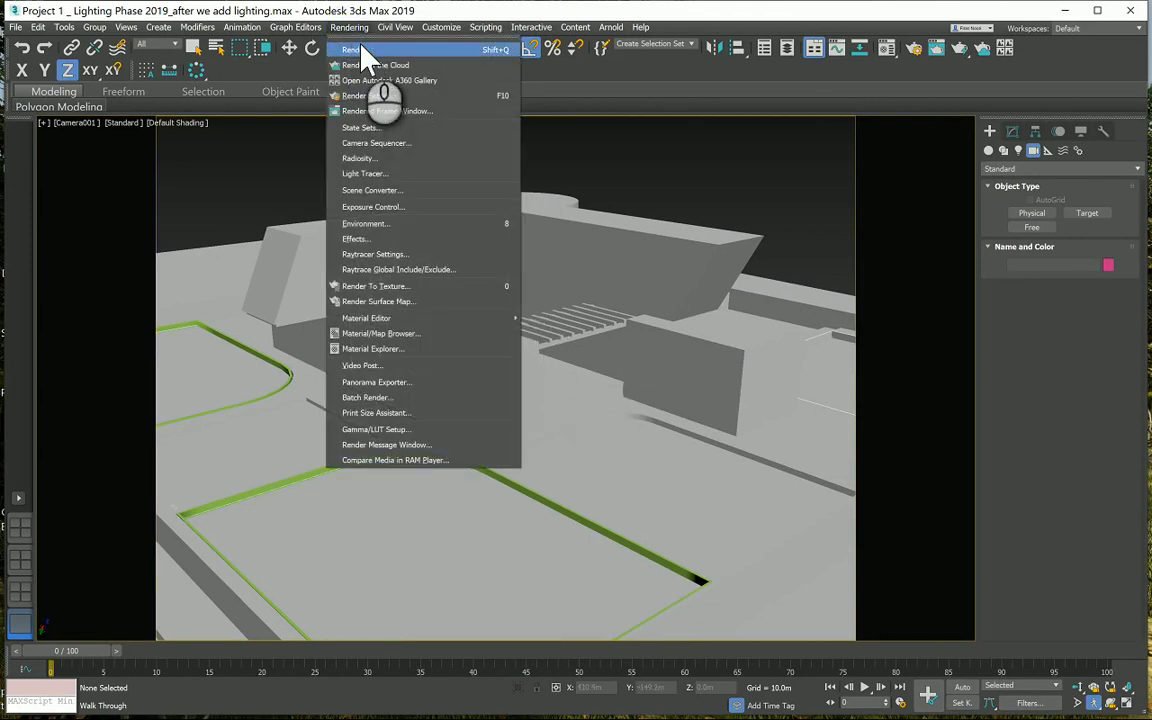
mouse_move(368, 96)
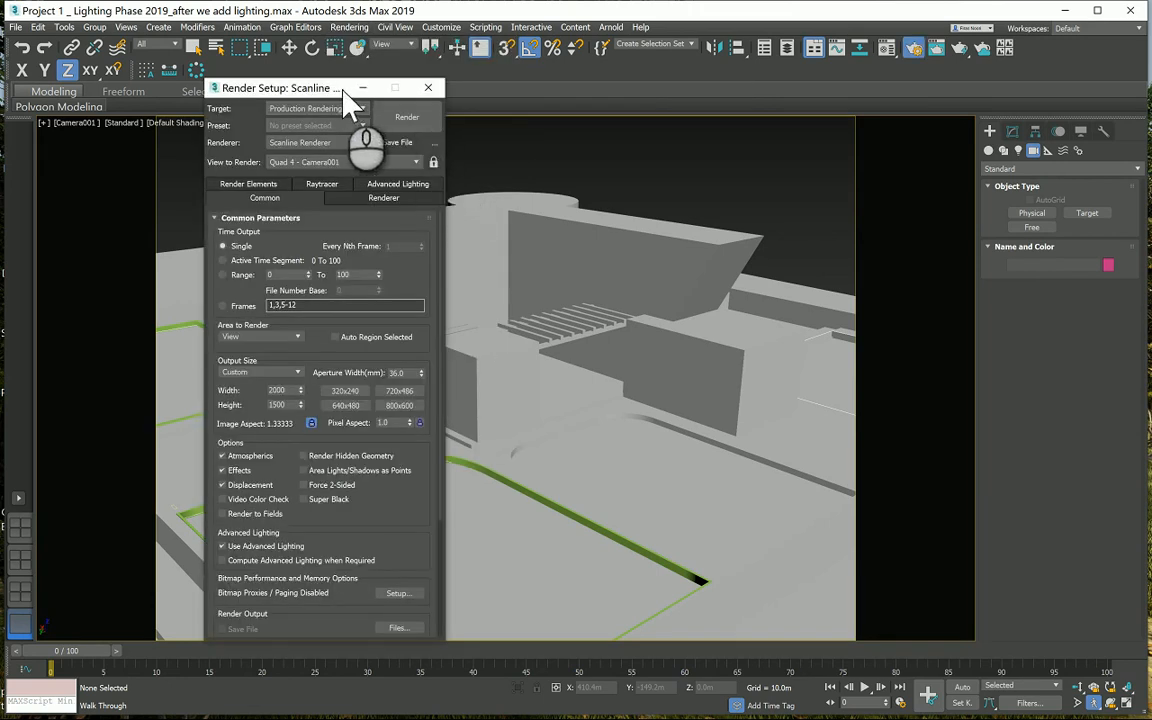
left_click_drag(280, 88, 898, 56)
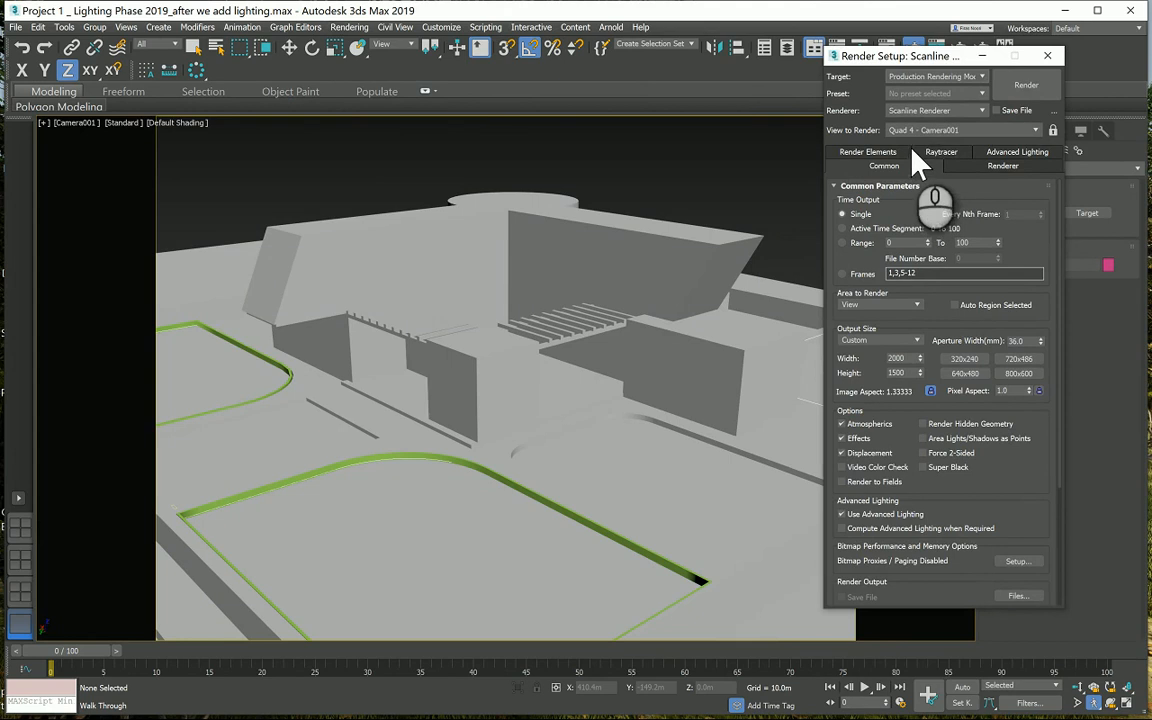
mouse_move(936, 144)
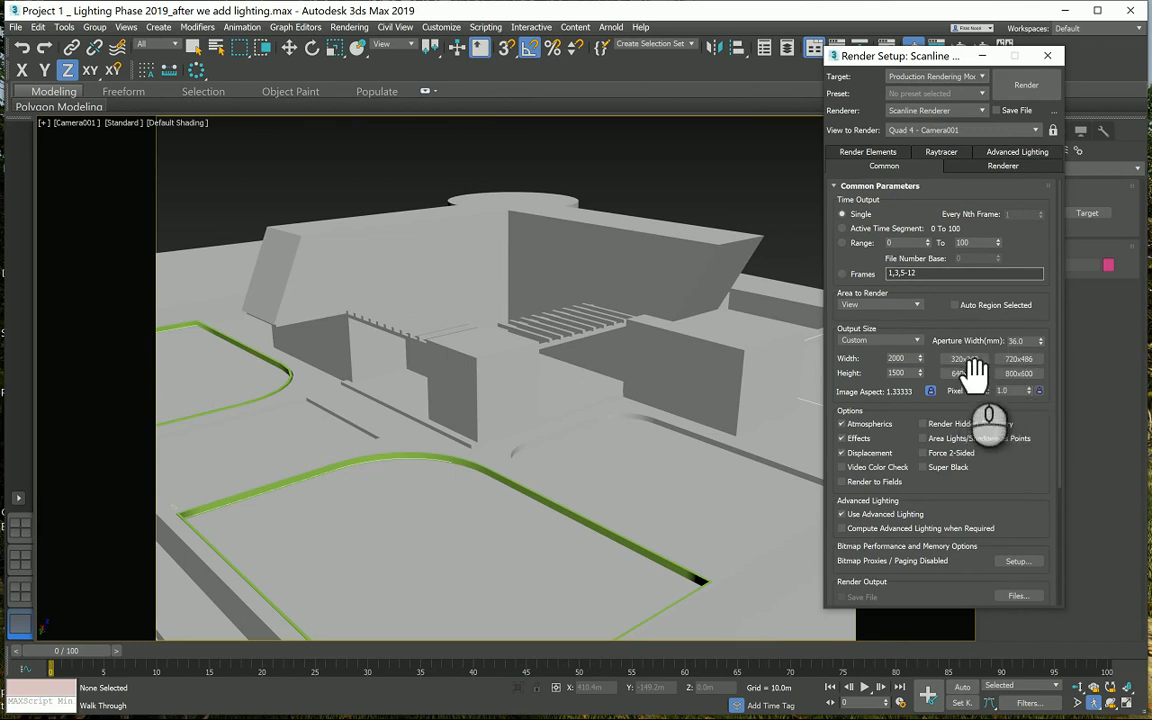
mouse_move(968, 328)
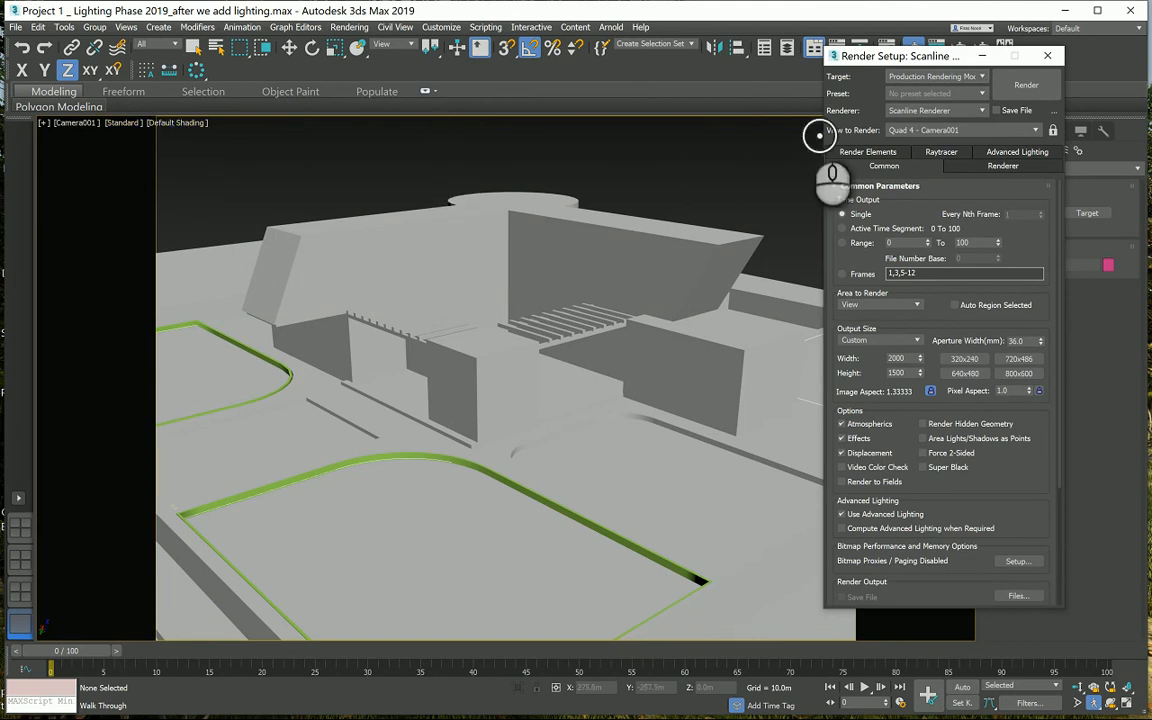
mouse_move(170, 136)
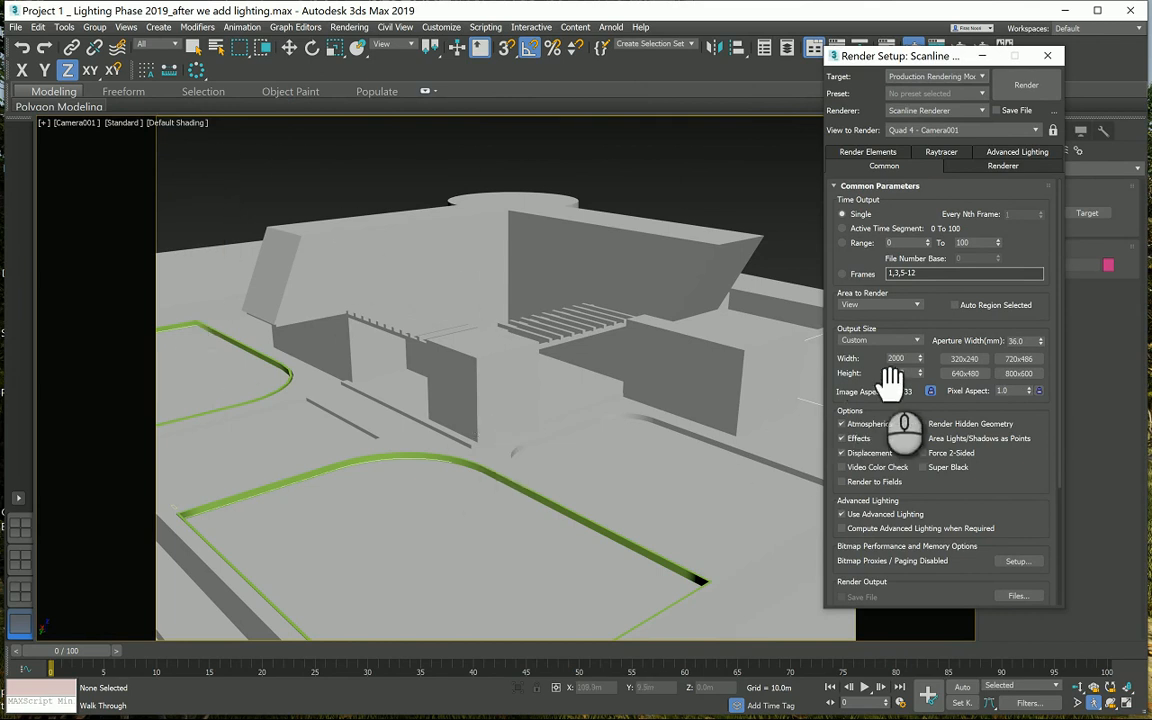
left_click(964, 358)
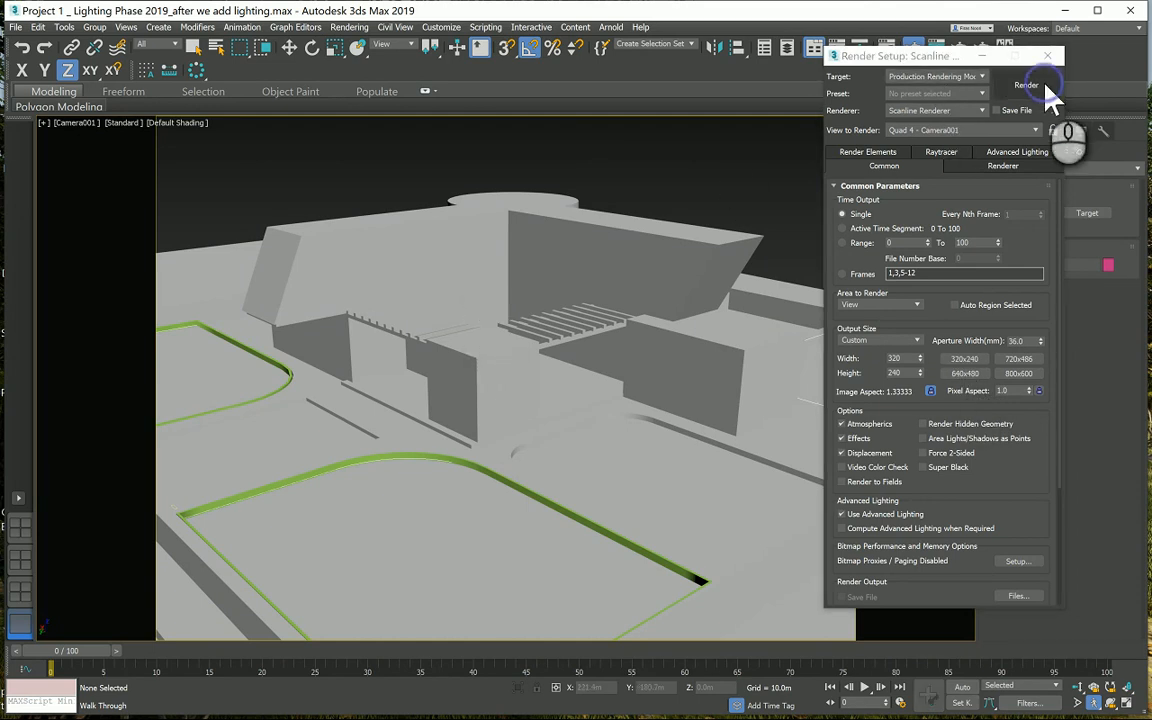
Render Camera001 in Scanline, pick a larger output resolution and render it again.
left_click(1026, 84)
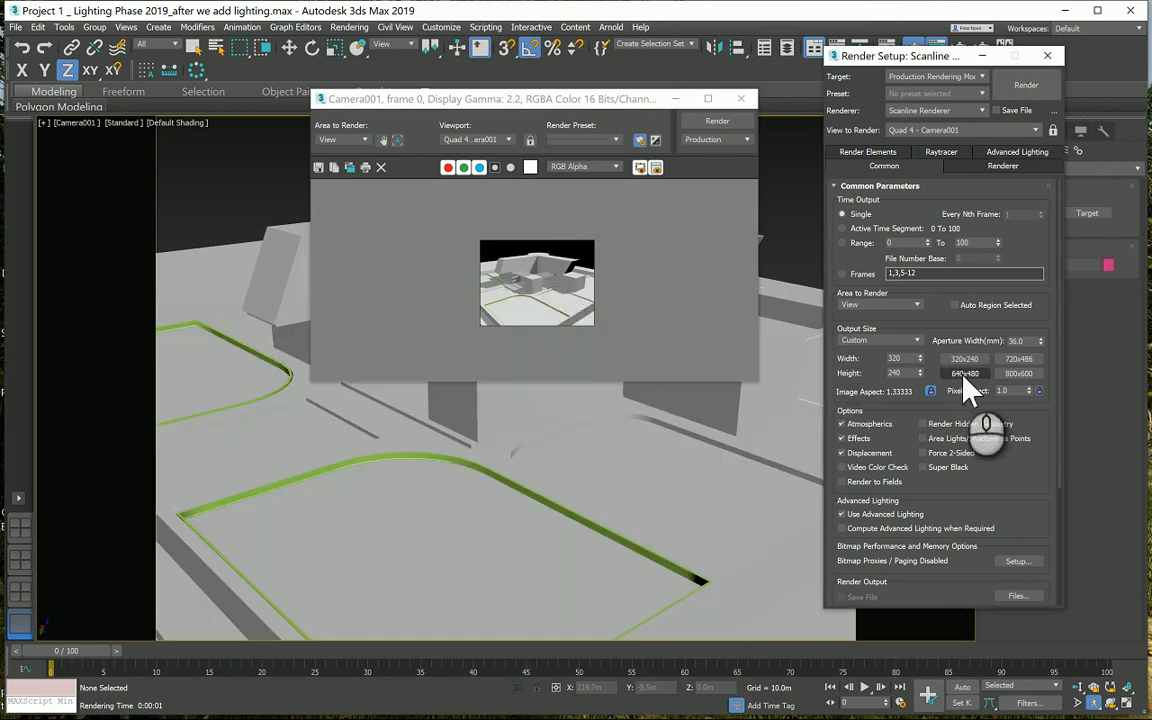
left_click(964, 374)
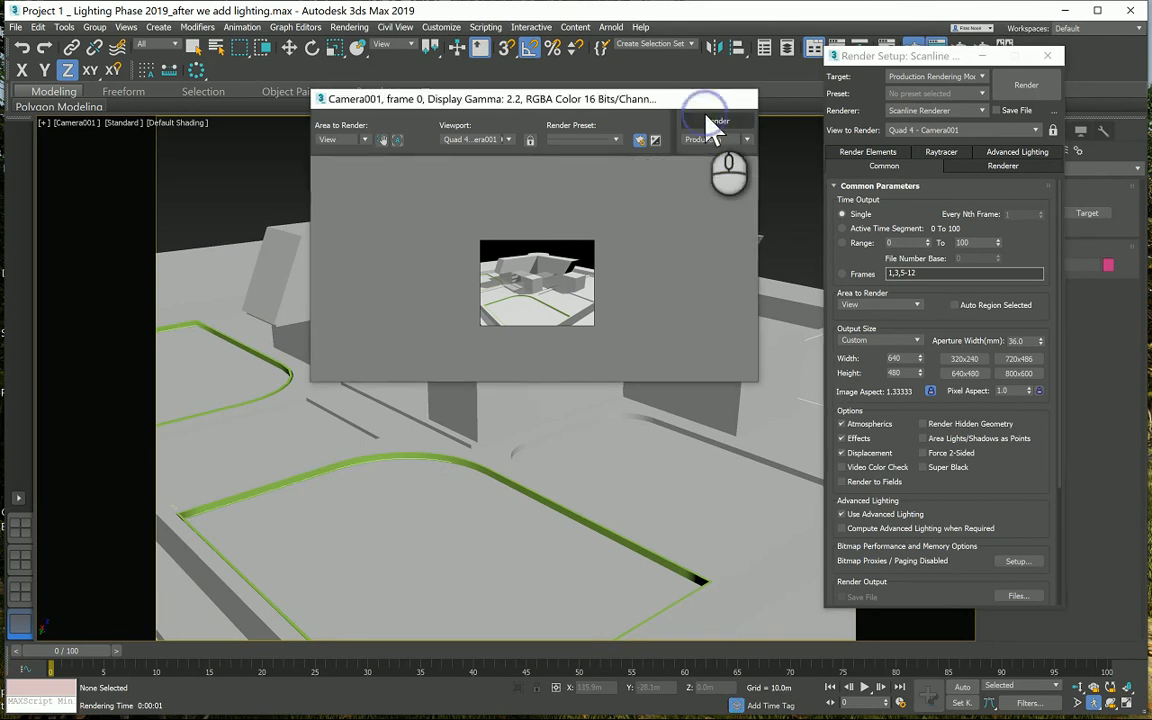
left_click(716, 122)
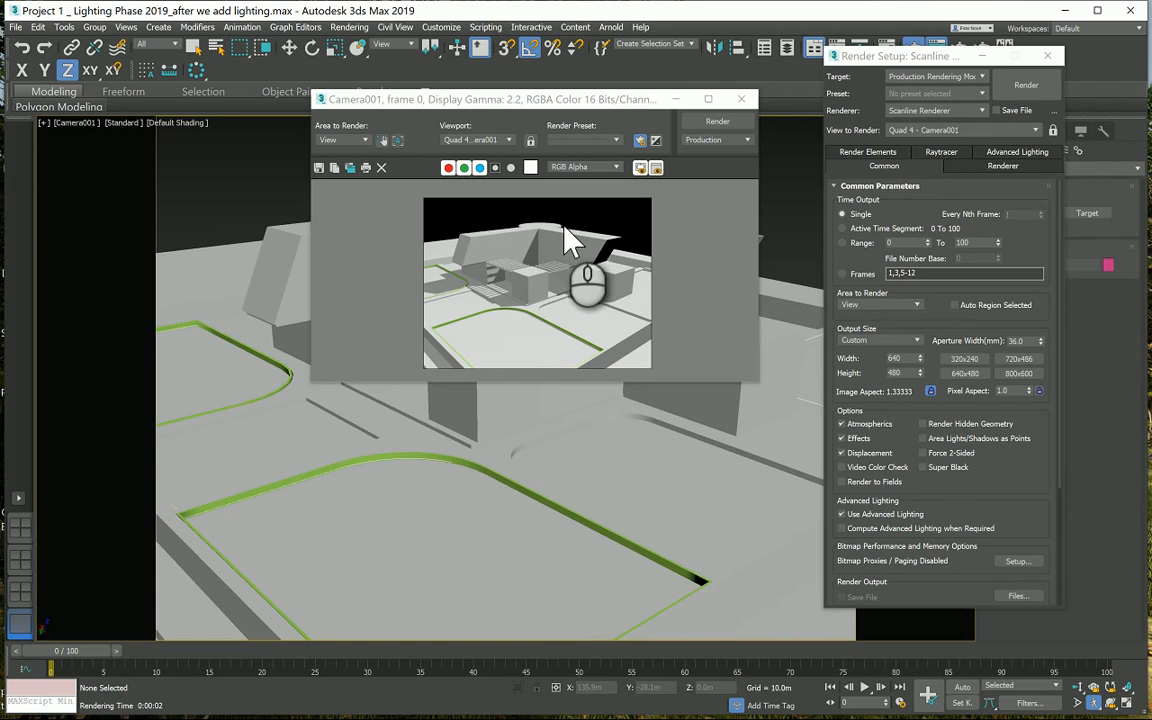
mouse_move(384, 210)
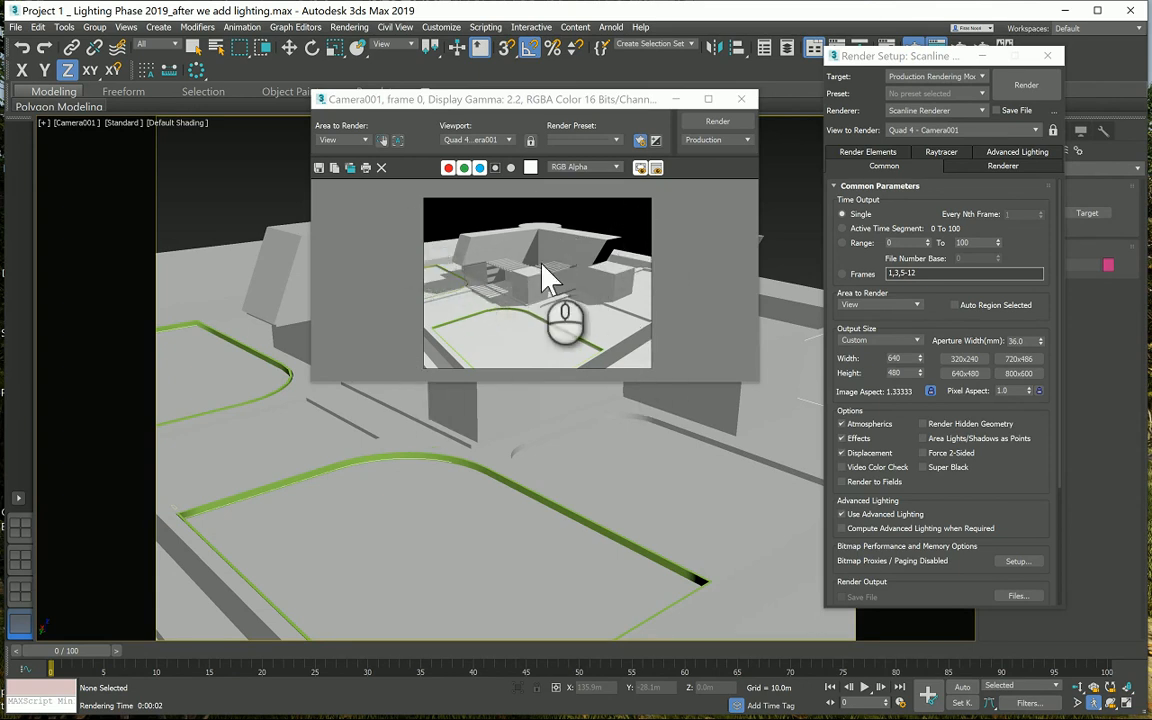
left_click(1020, 372)
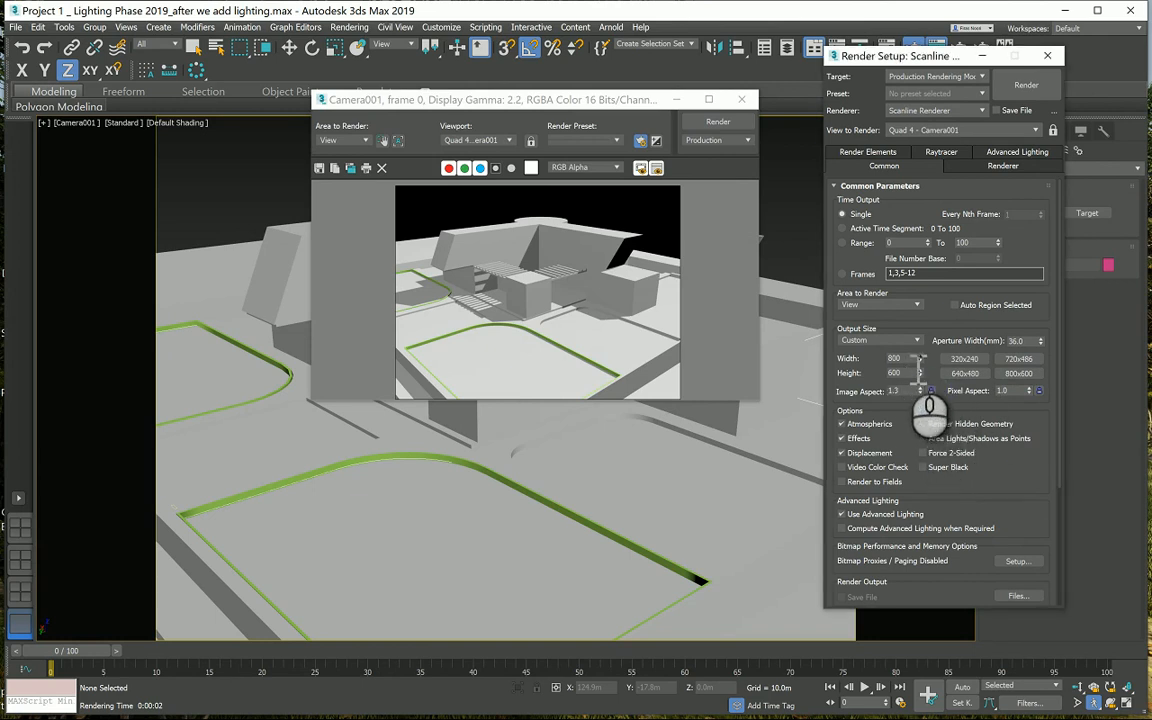
triple_click(894, 358)
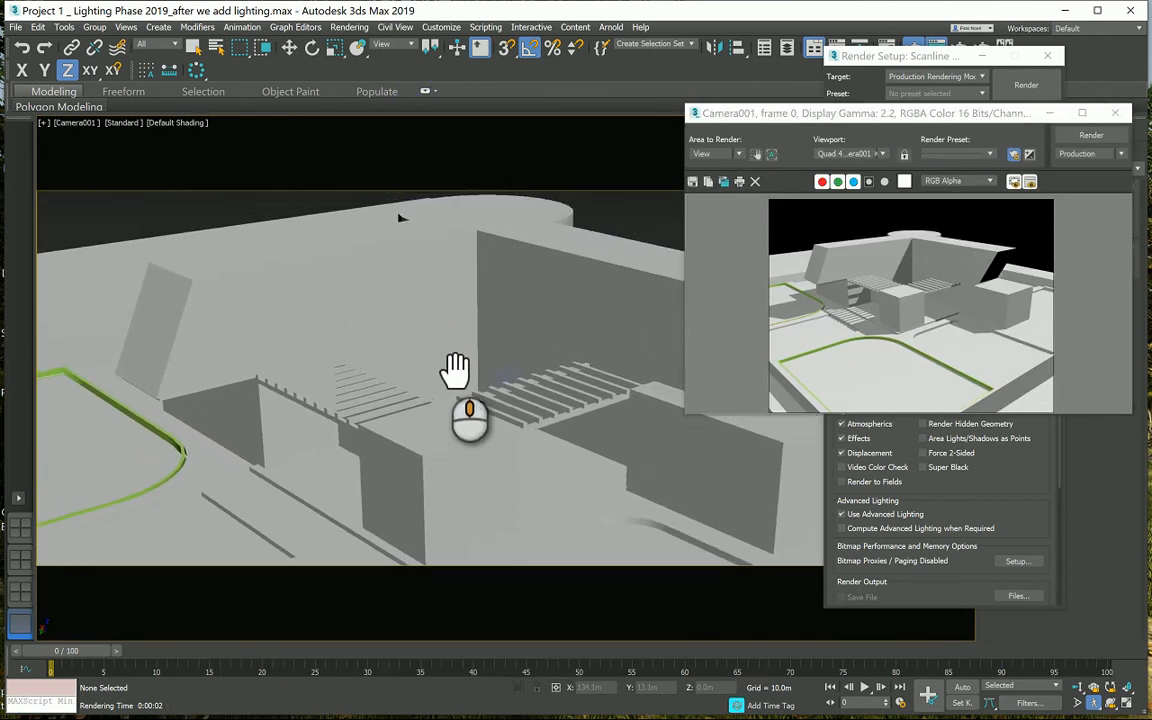
mouse_move(776, 356)
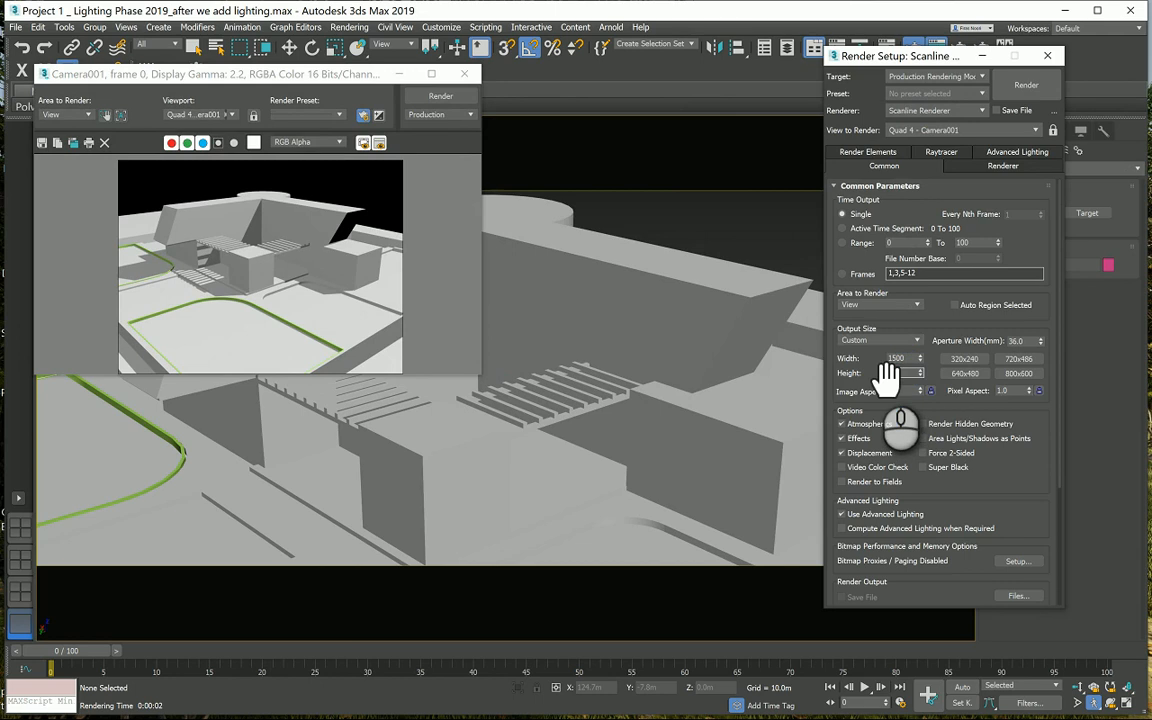
Raise the render width value and re-render Camera001 at the bigger size.
triple_click(896, 372)
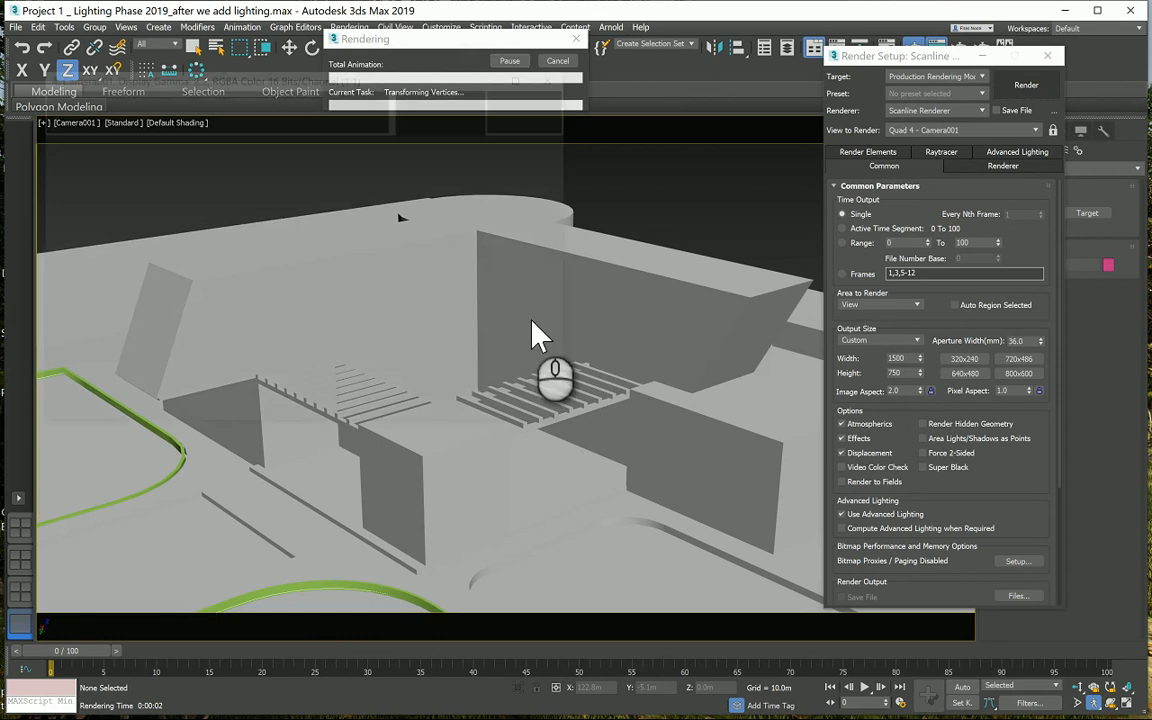
left_click(1026, 84)
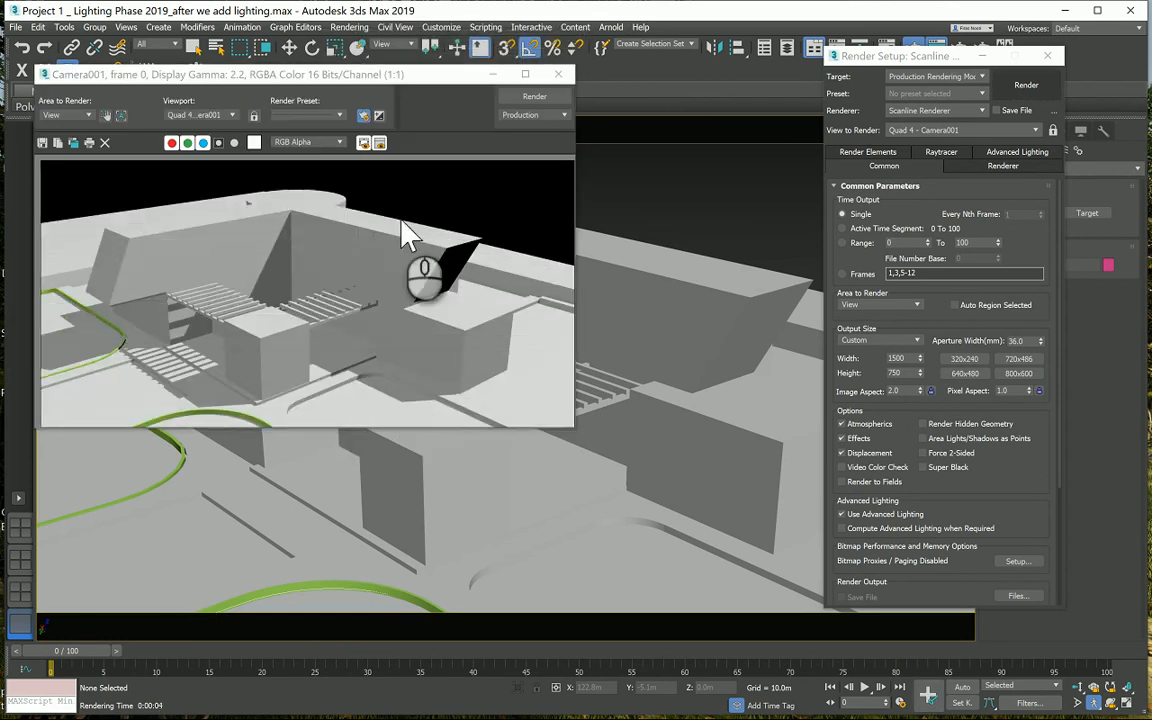
mouse_move(430, 376)
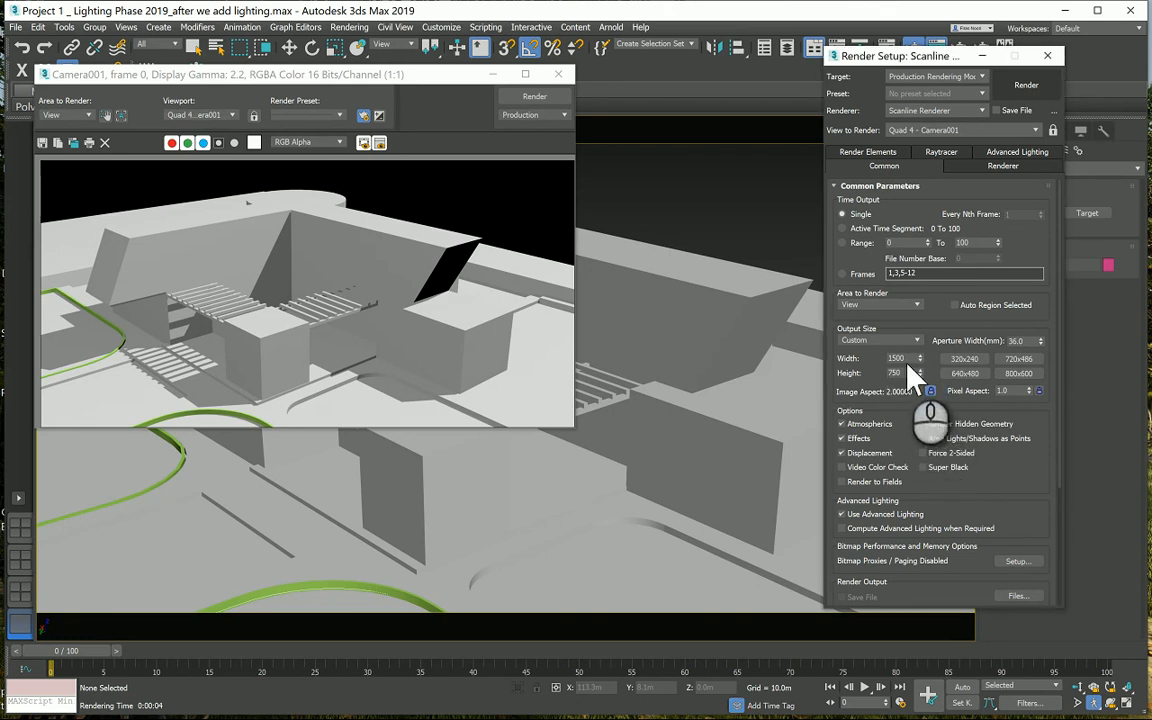
Raise the output width once more for a high-resolution render of the courtyard.
triple_click(896, 358)
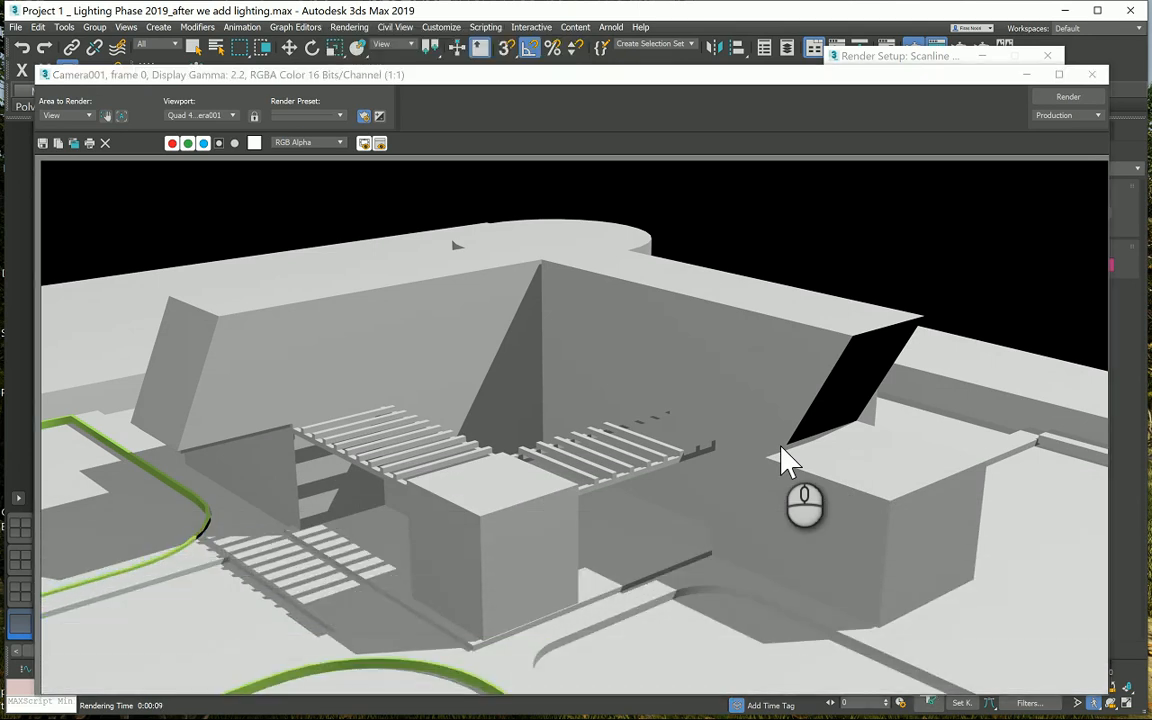
mouse_move(704, 460)
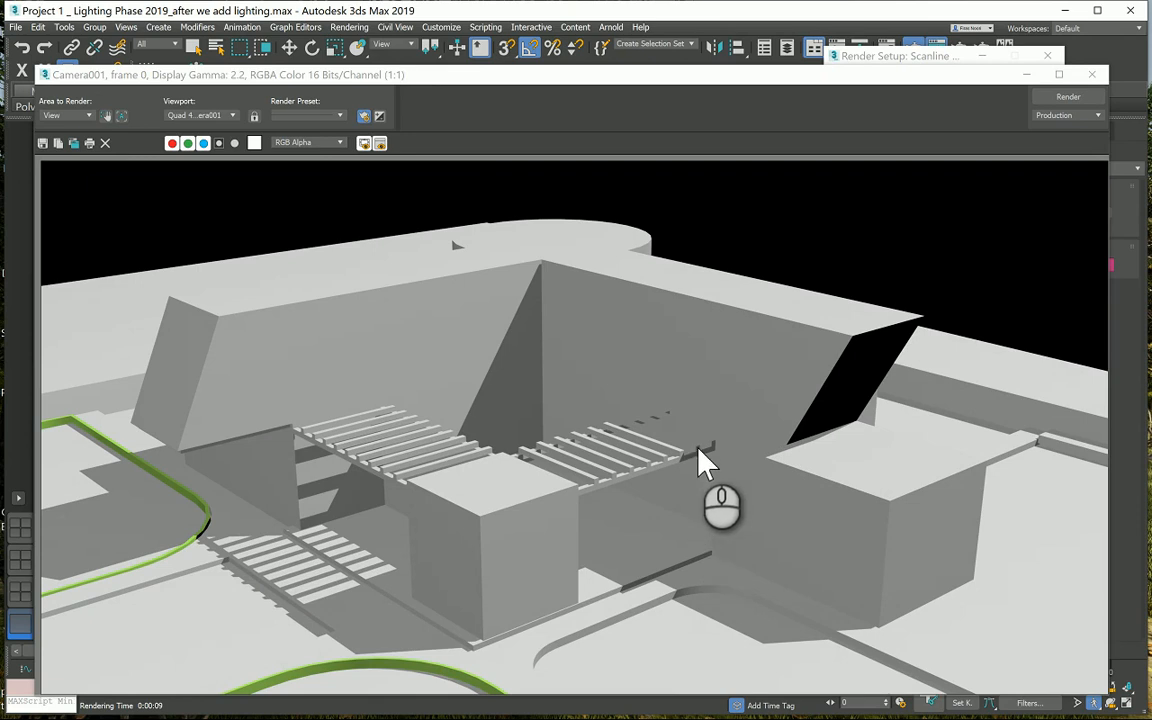
mouse_move(680, 450)
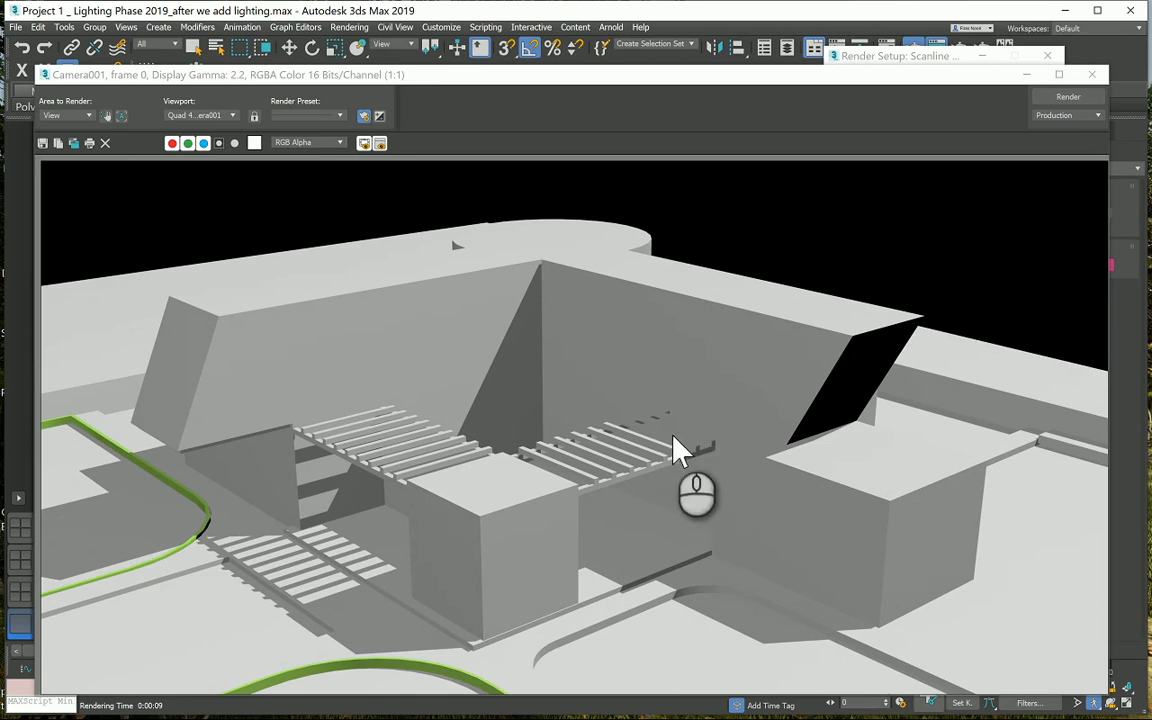
mouse_move(640, 424)
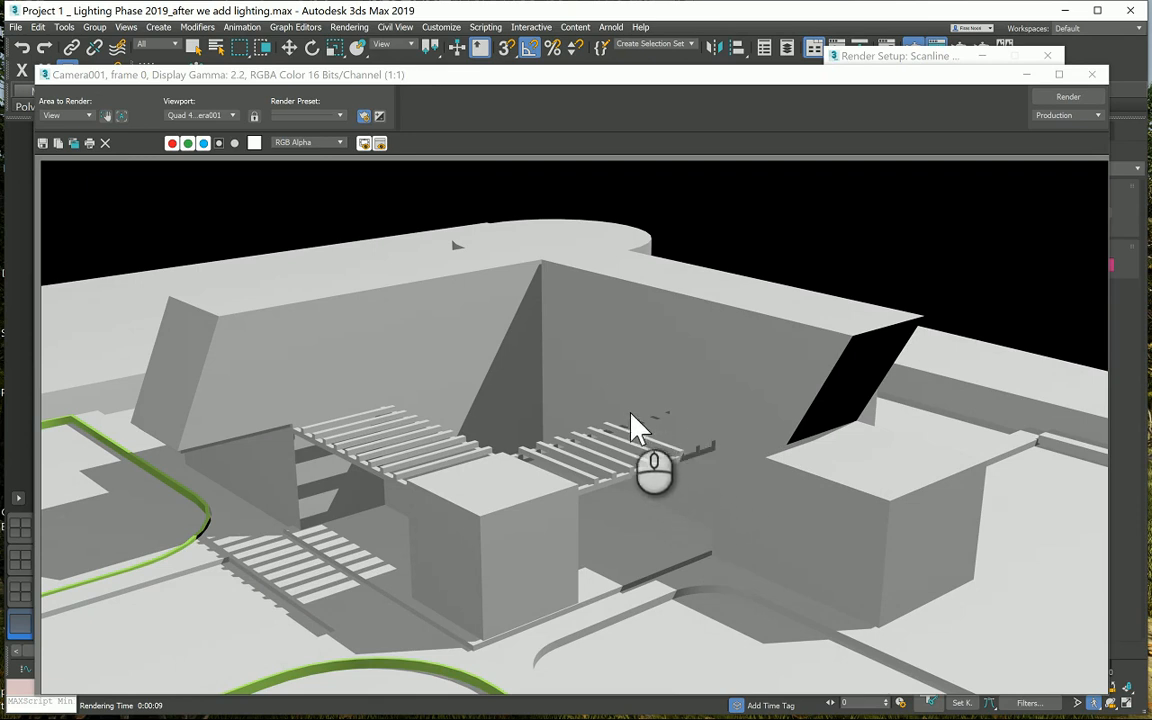
mouse_move(852, 330)
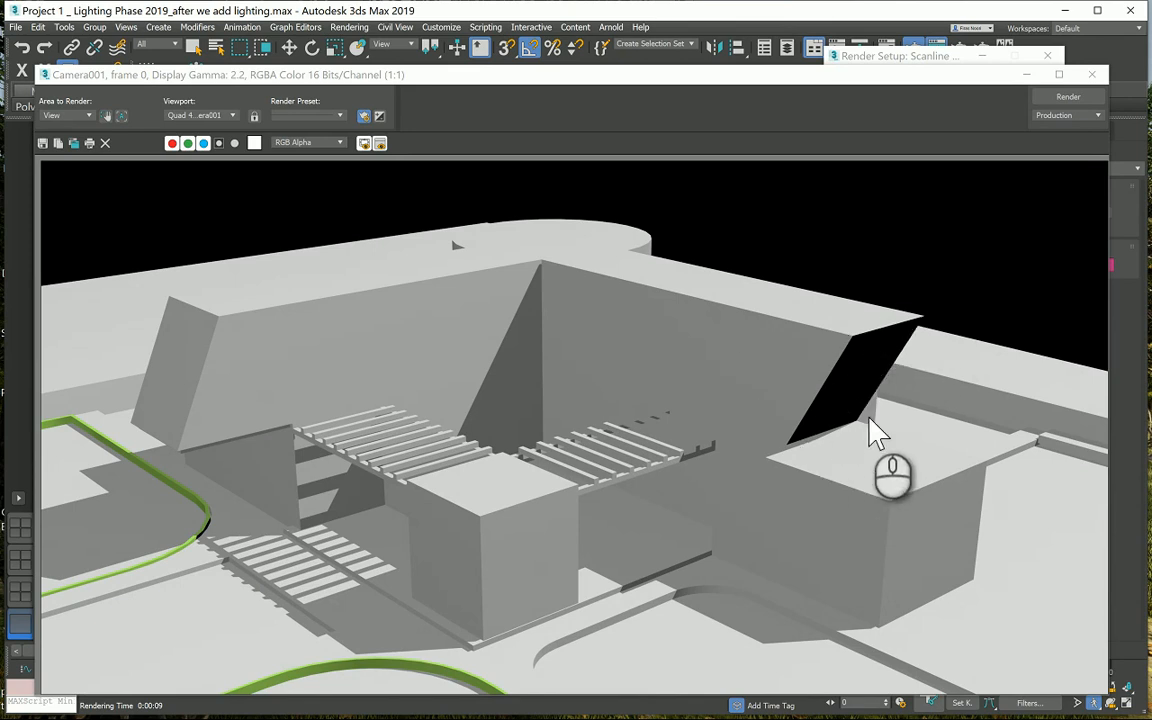
mouse_move(848, 436)
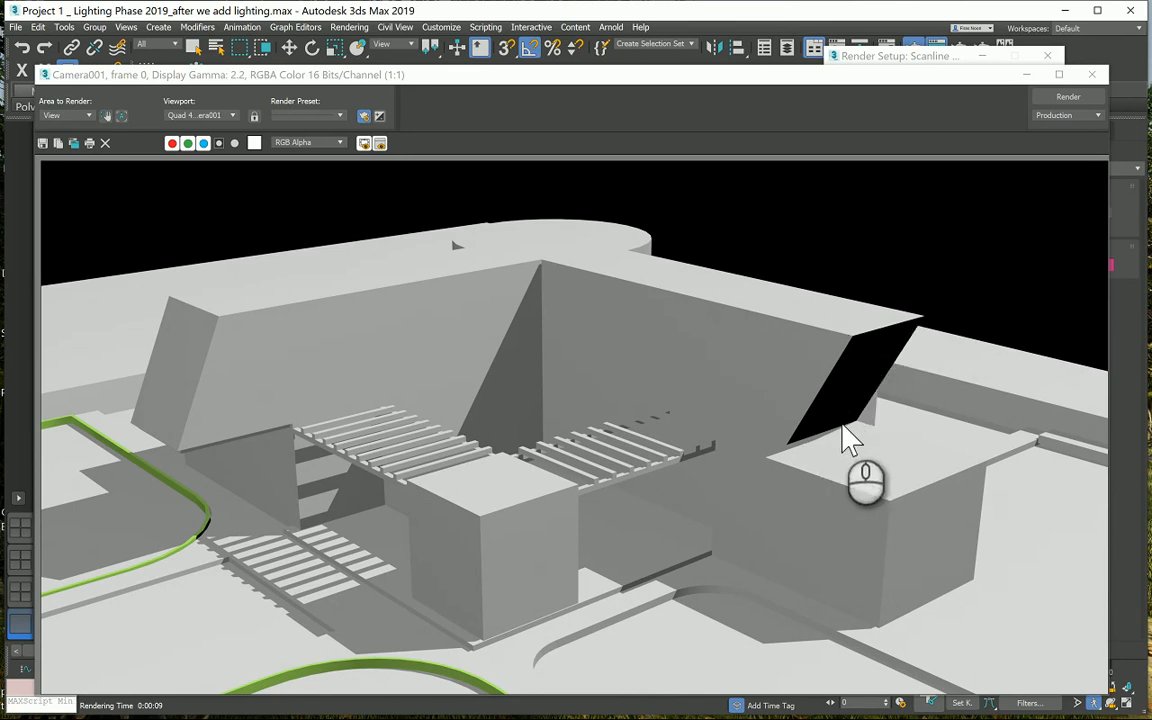
mouse_move(940, 216)
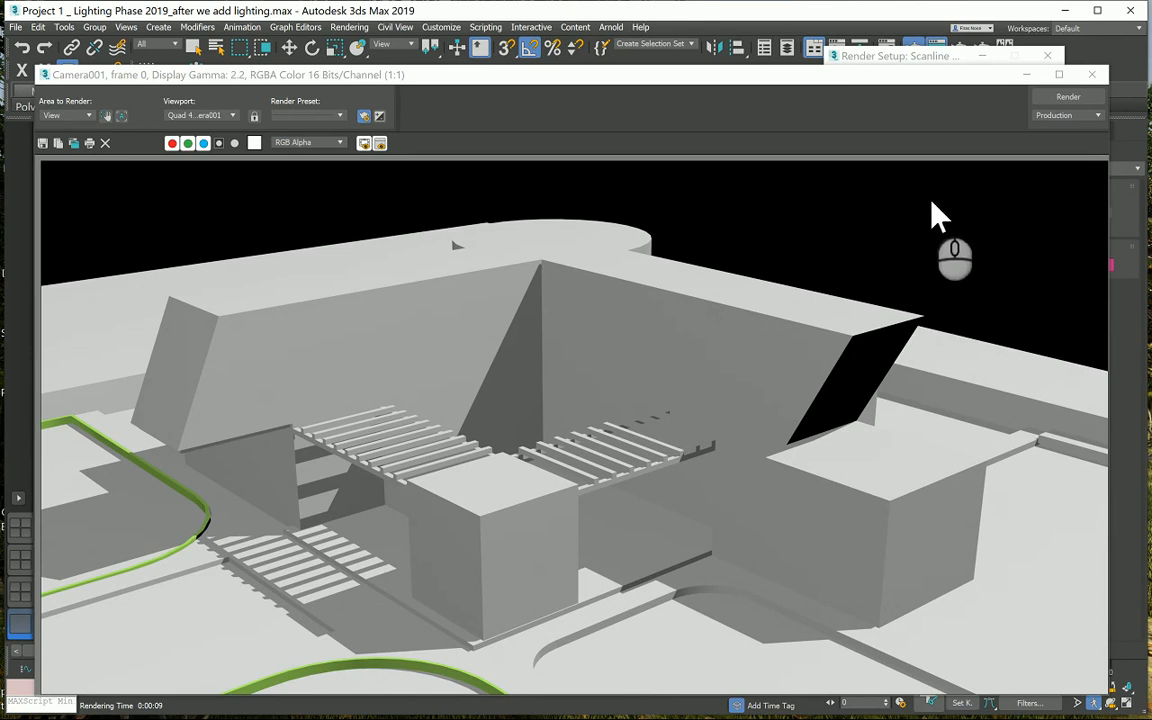
mouse_move(364, 440)
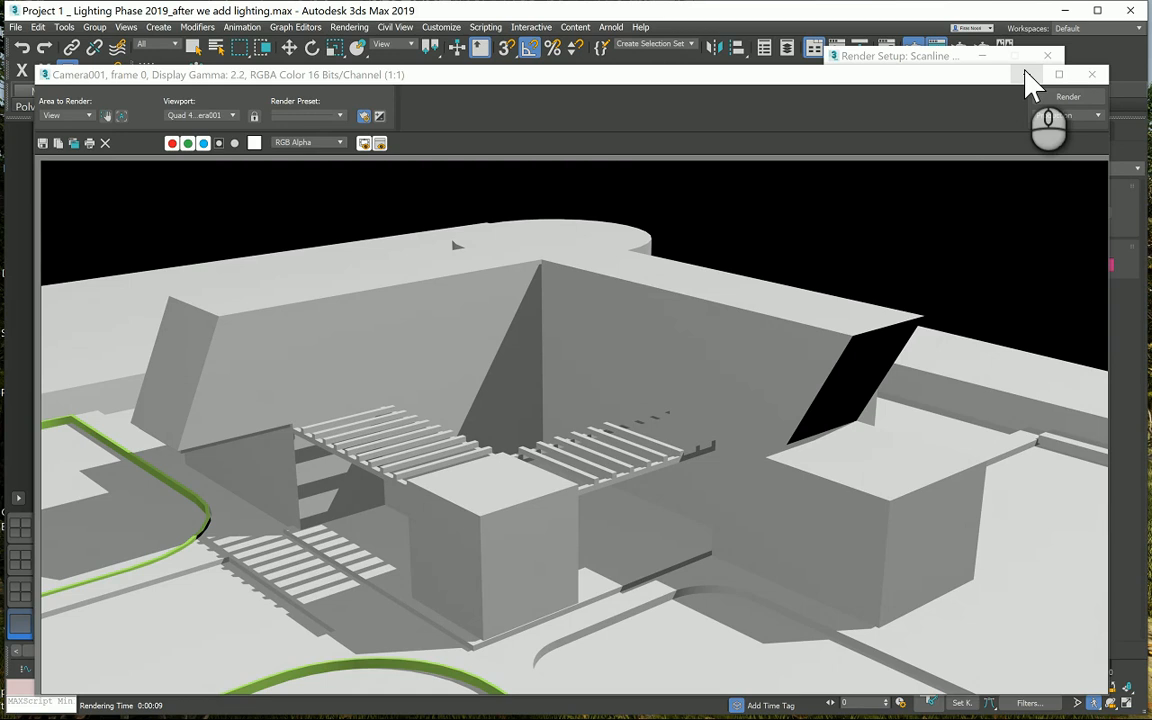
mouse_move(1030, 78)
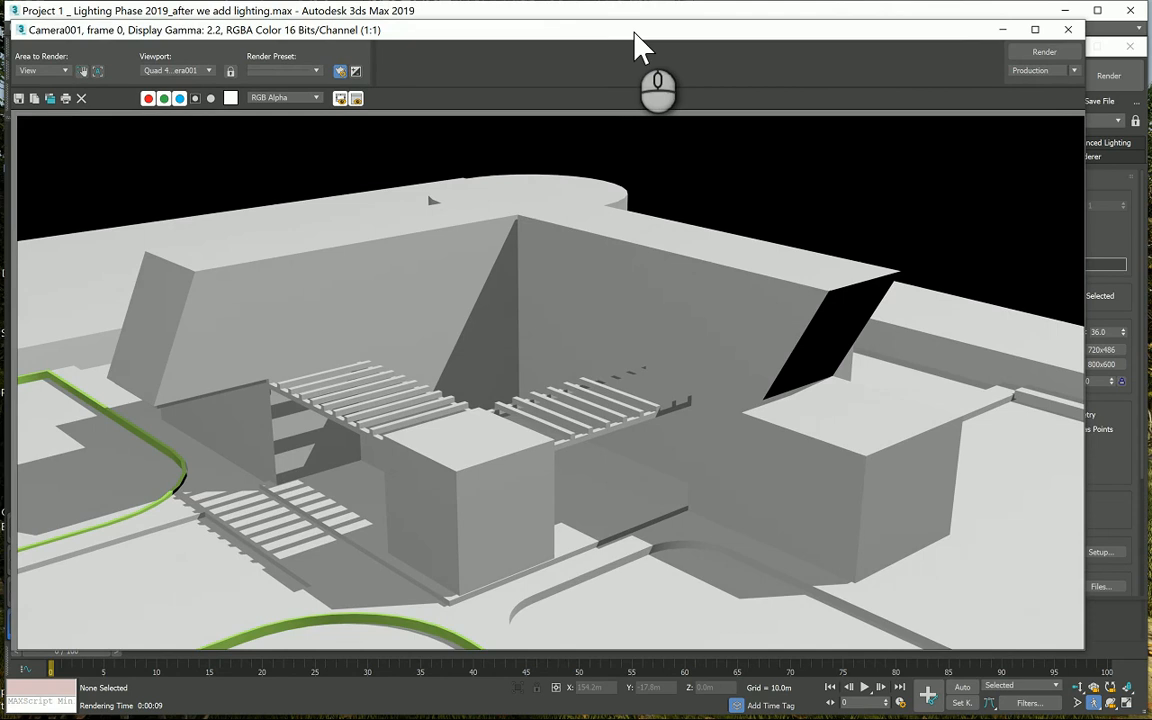
mouse_move(588, 48)
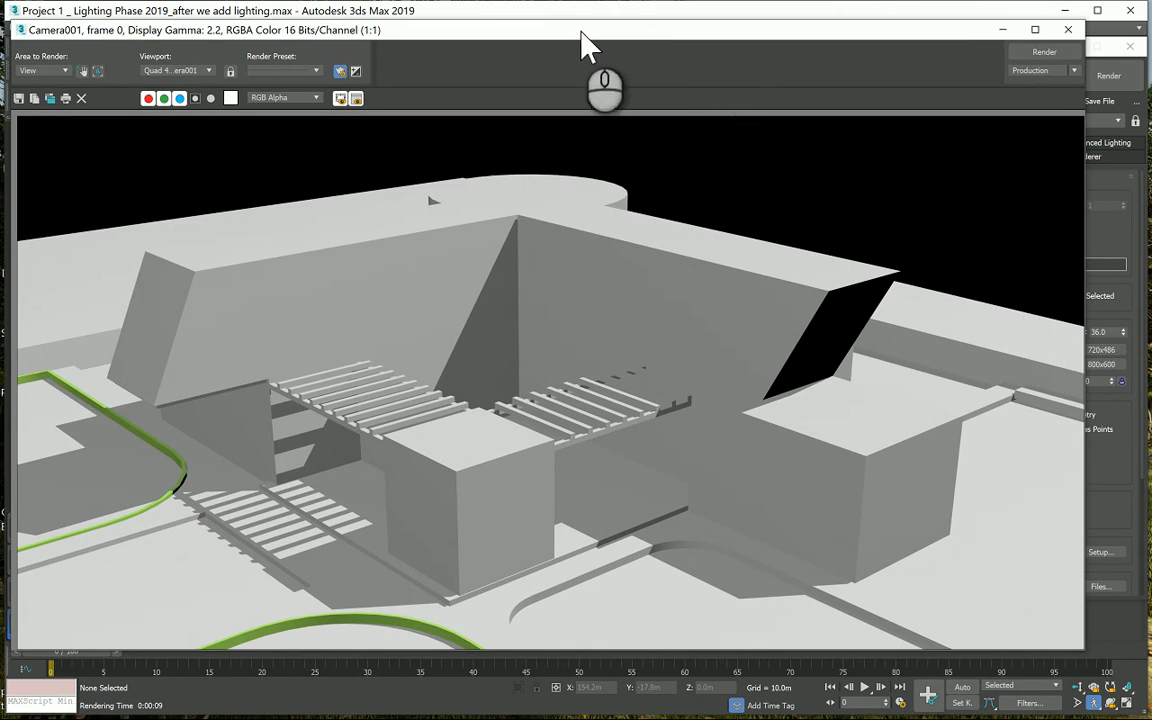
mouse_move(420, 64)
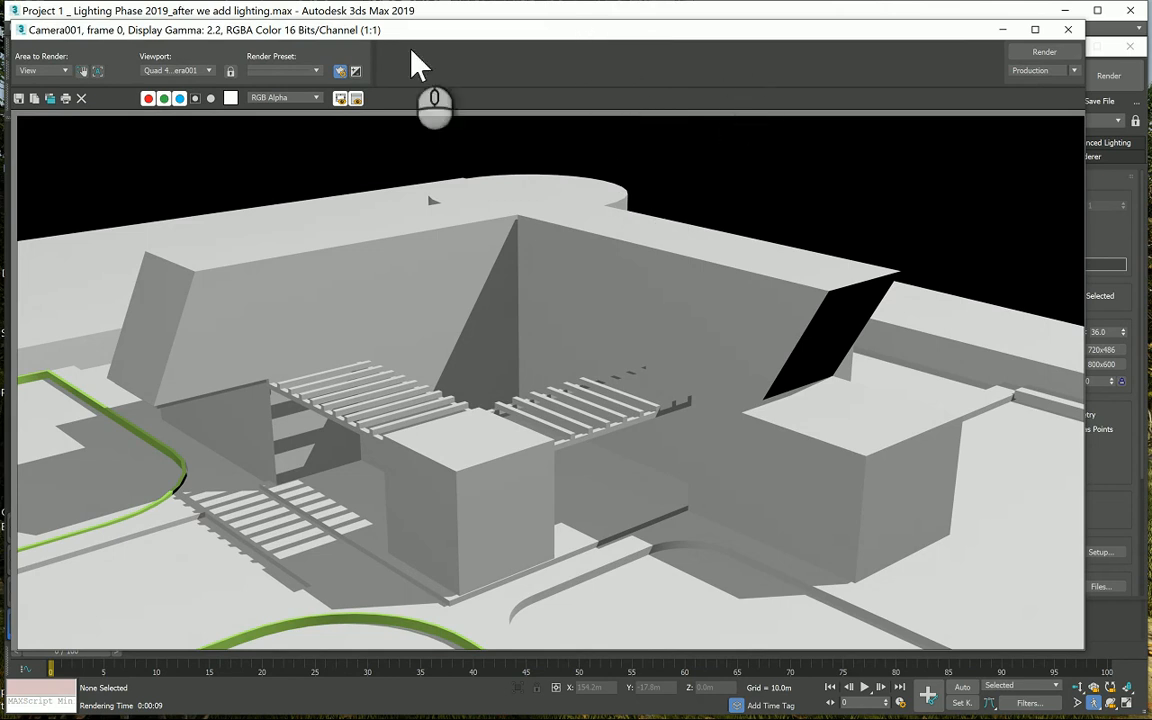
mouse_move(670, 316)
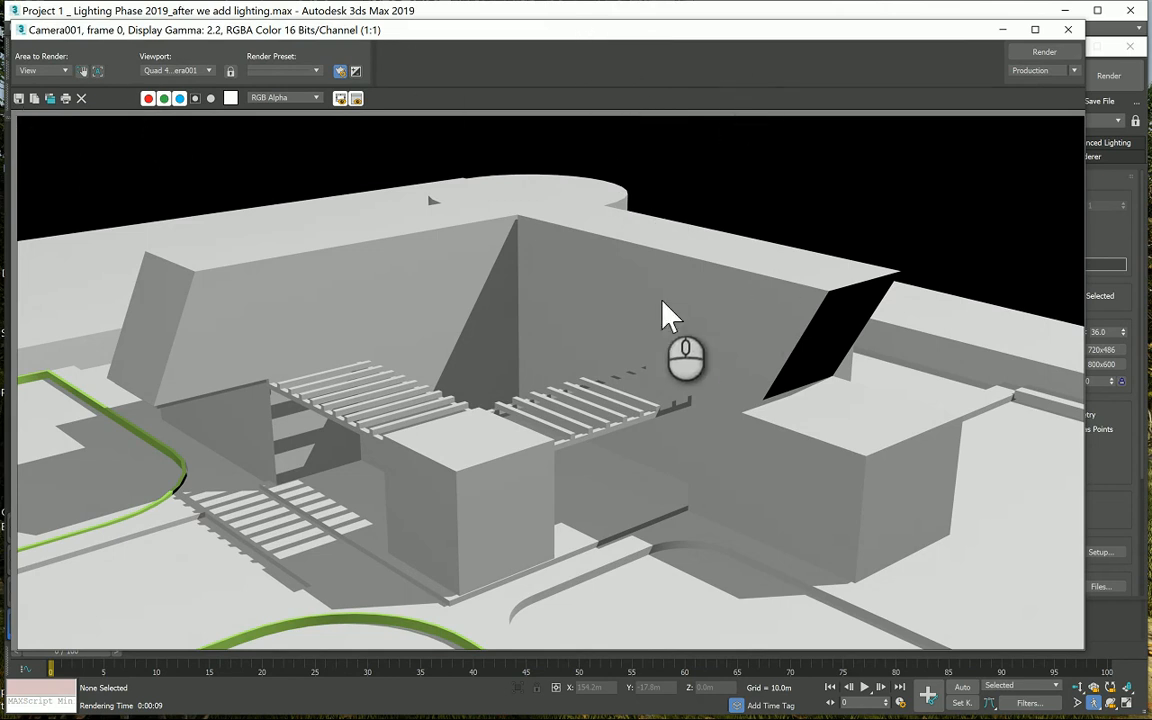
mouse_move(1136, 284)
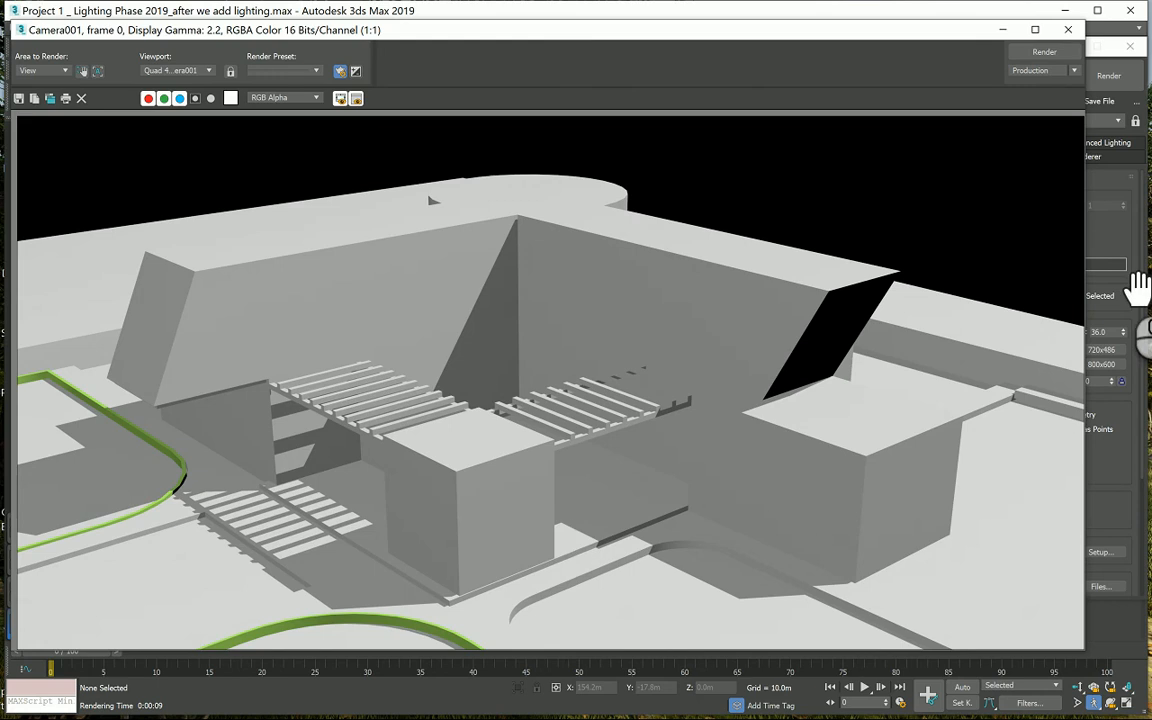
mouse_move(430, 350)
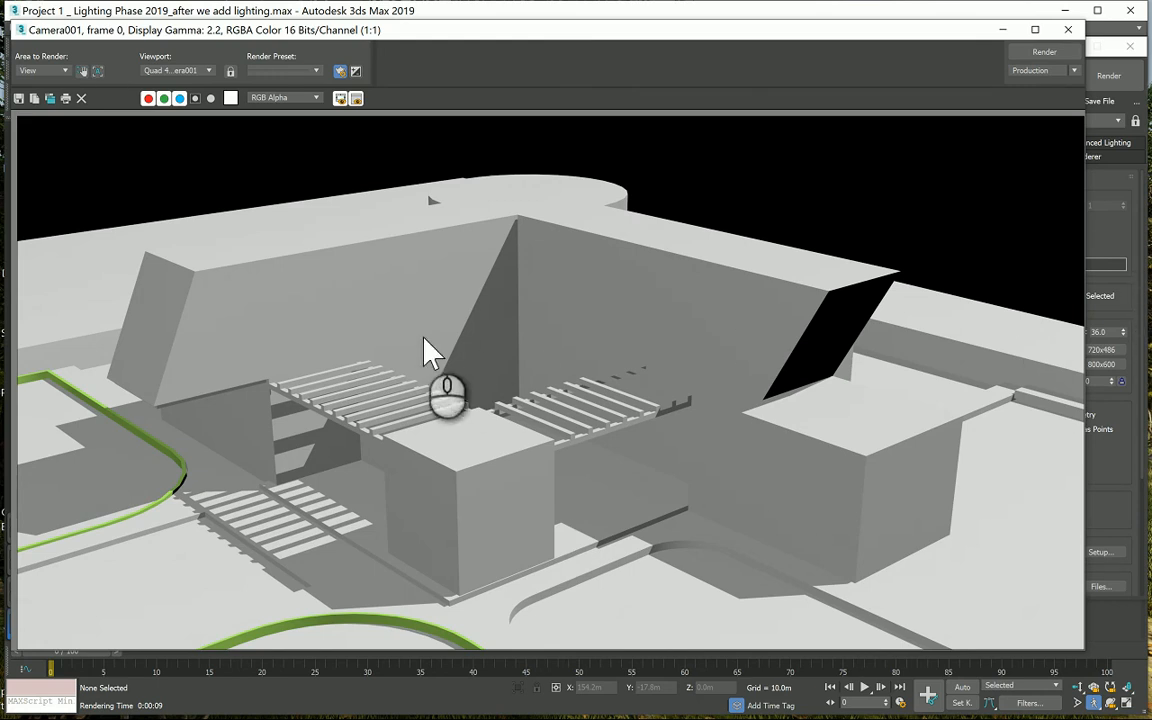
mouse_move(430, 344)
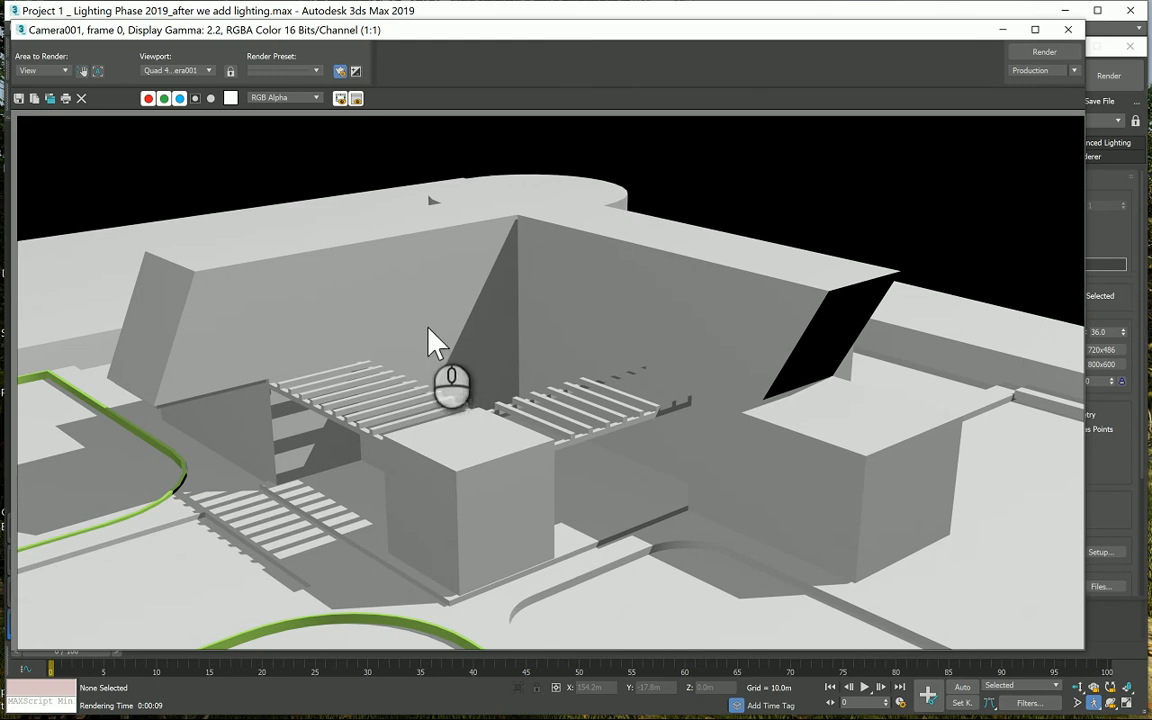
mouse_move(444, 330)
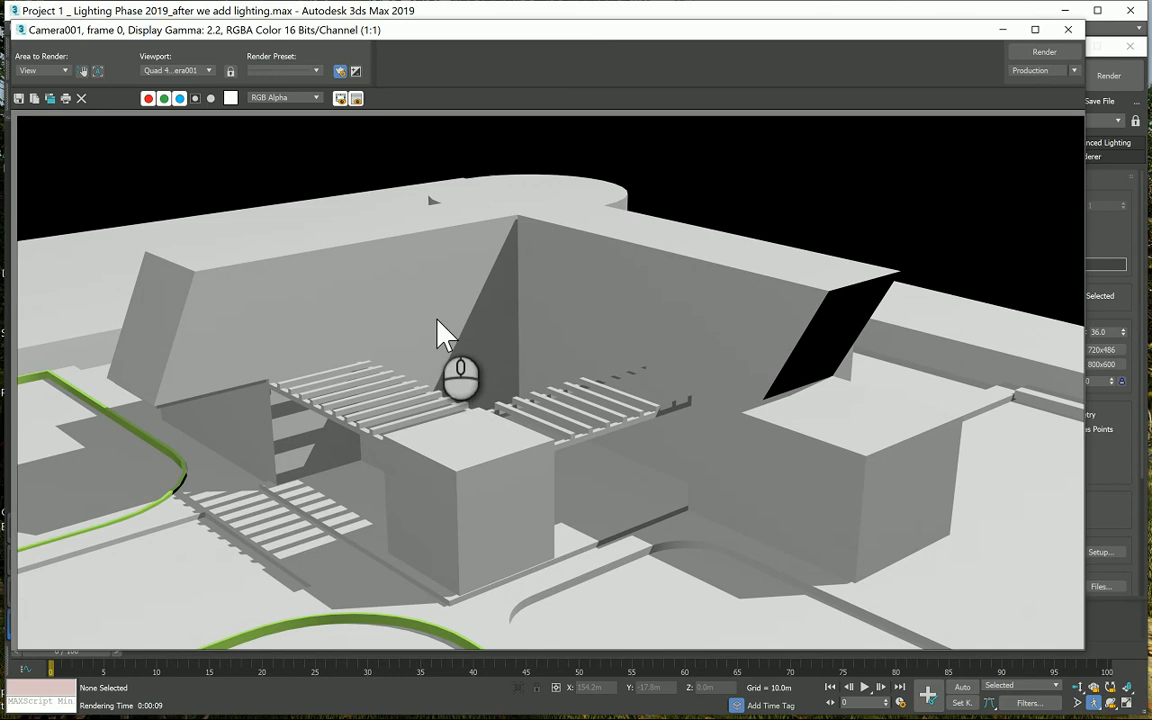
mouse_move(204, 250)
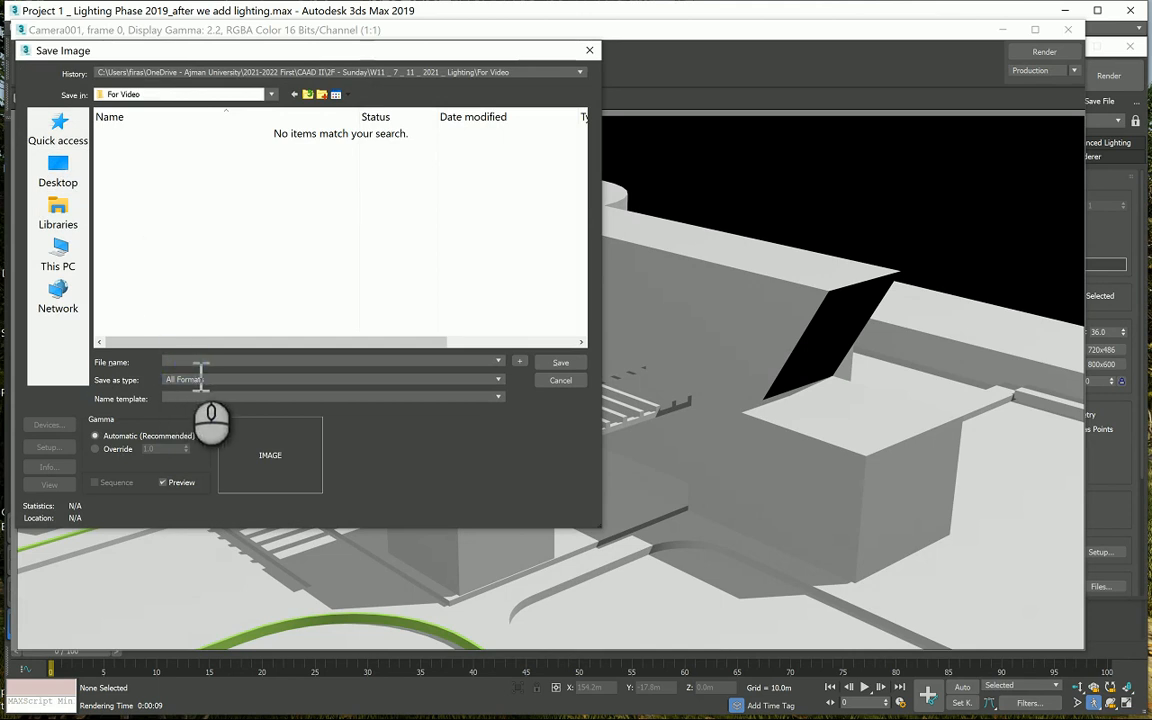
Save the render as JPEG 'Cam 1' in the For Video folder, accepting the JPEG quality settings.
type("Ca")
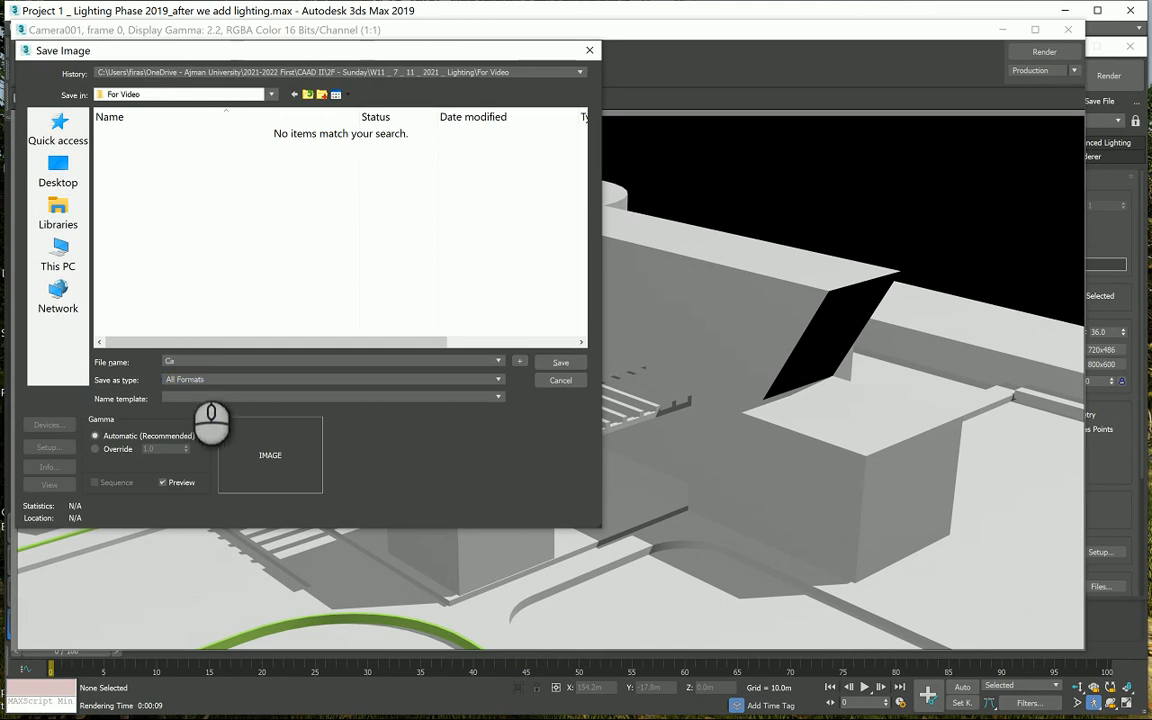
type("Cam 1")
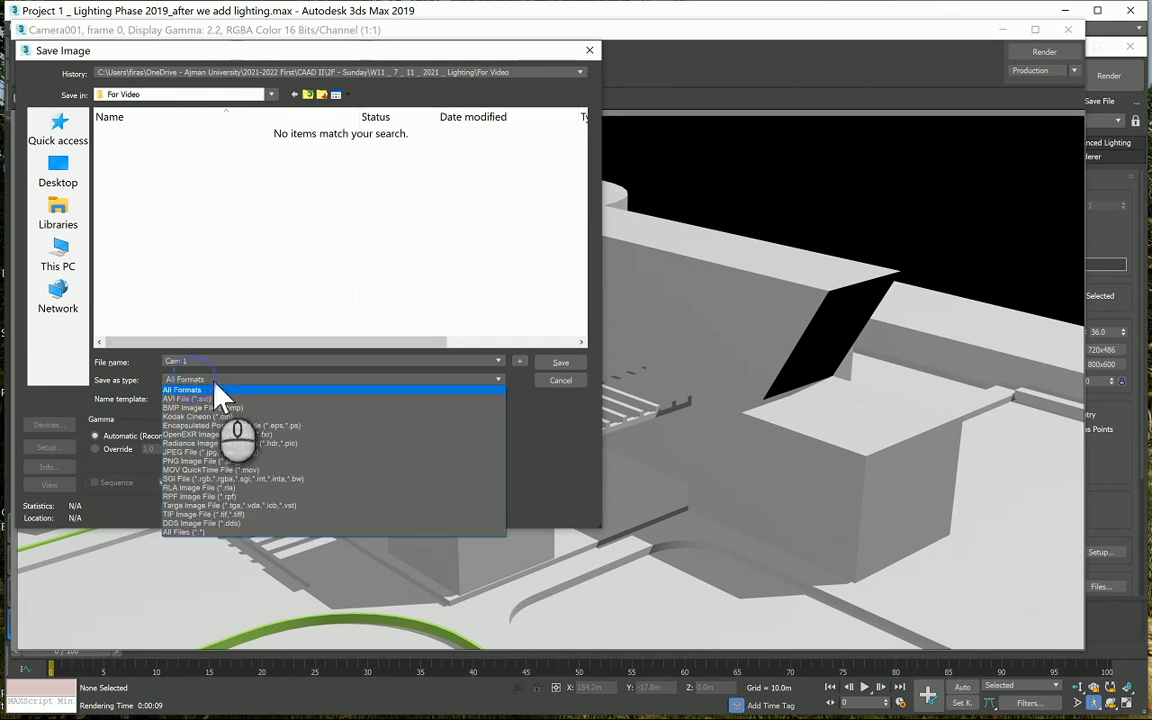
mouse_move(204, 452)
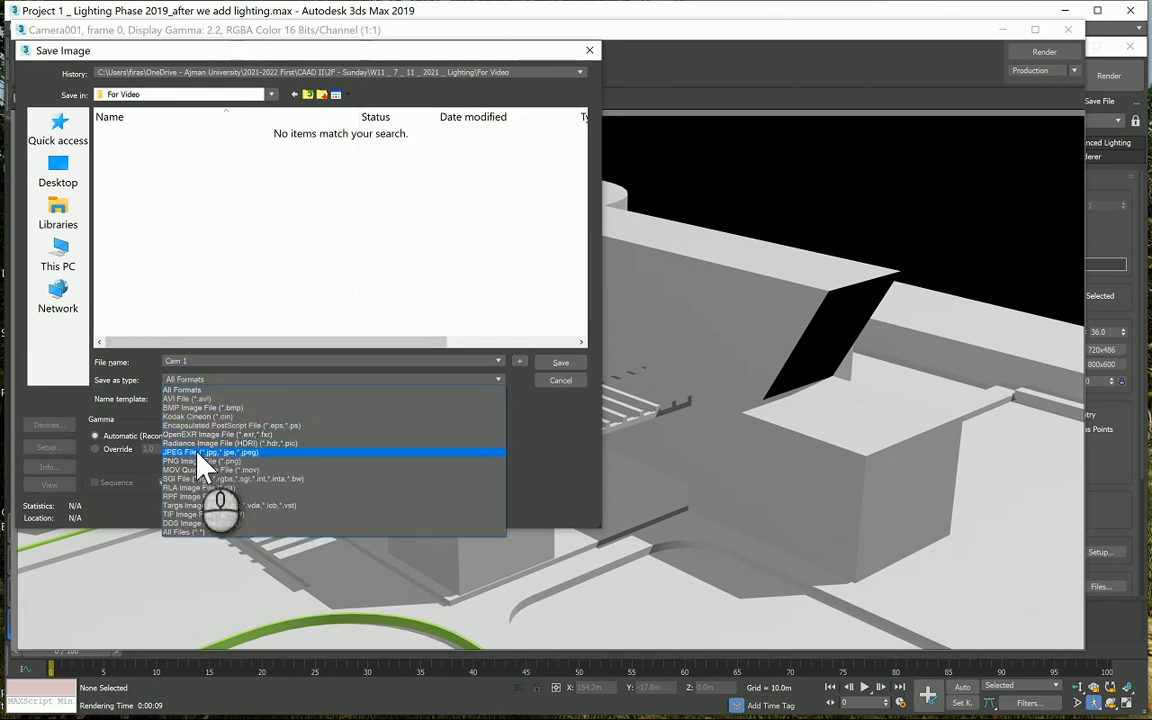
left_click(210, 452)
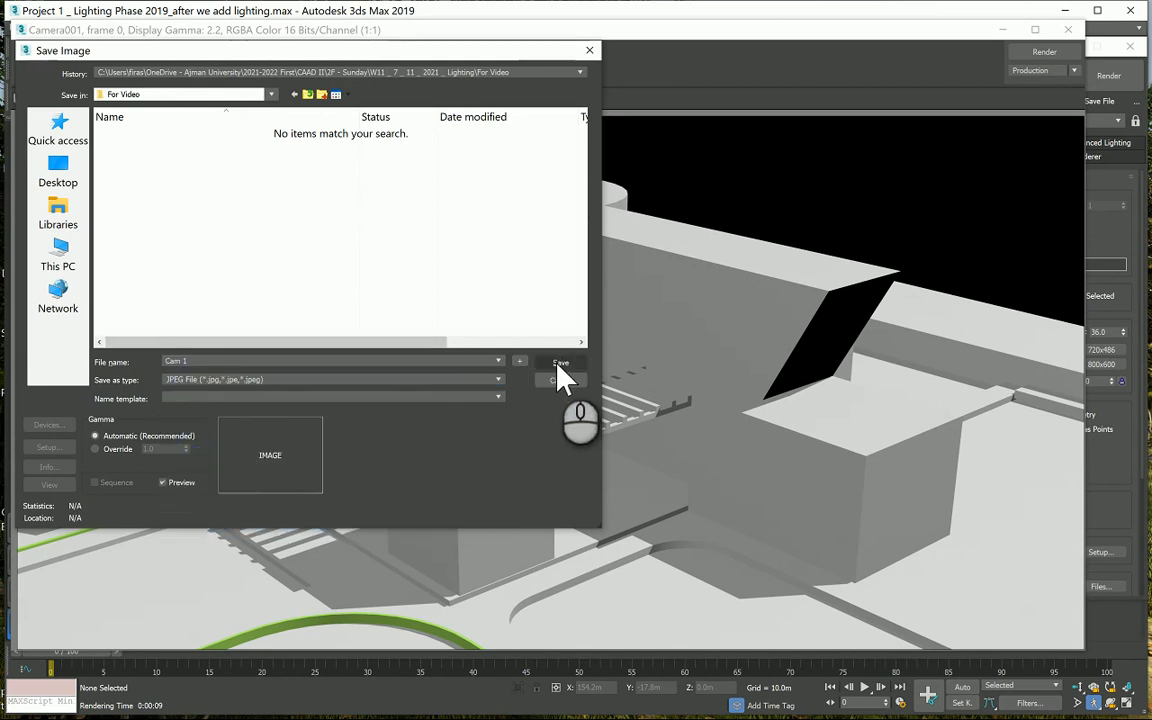
left_click(560, 362)
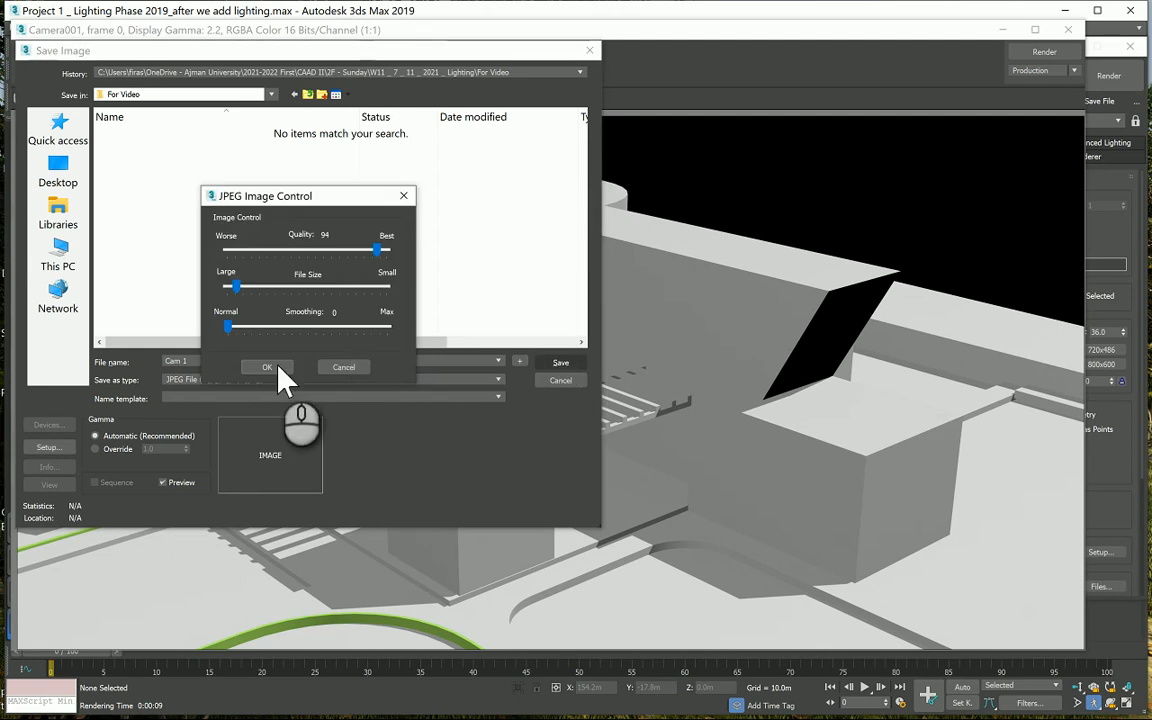
left_click(266, 368)
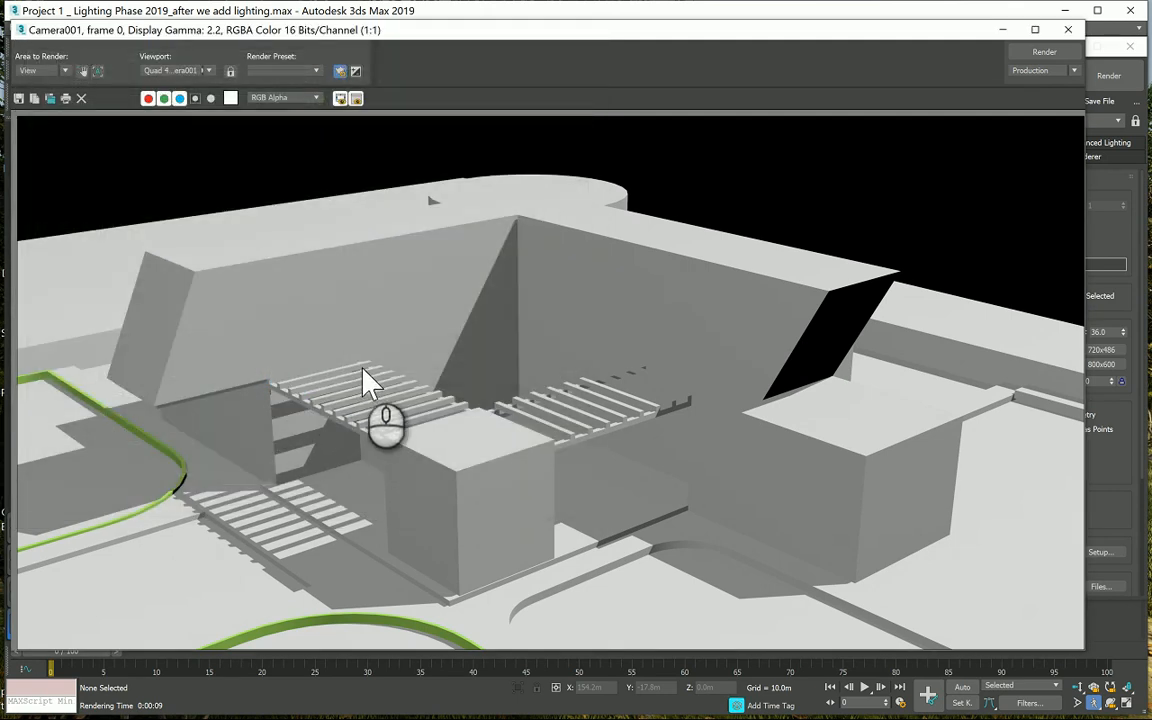
mouse_move(384, 378)
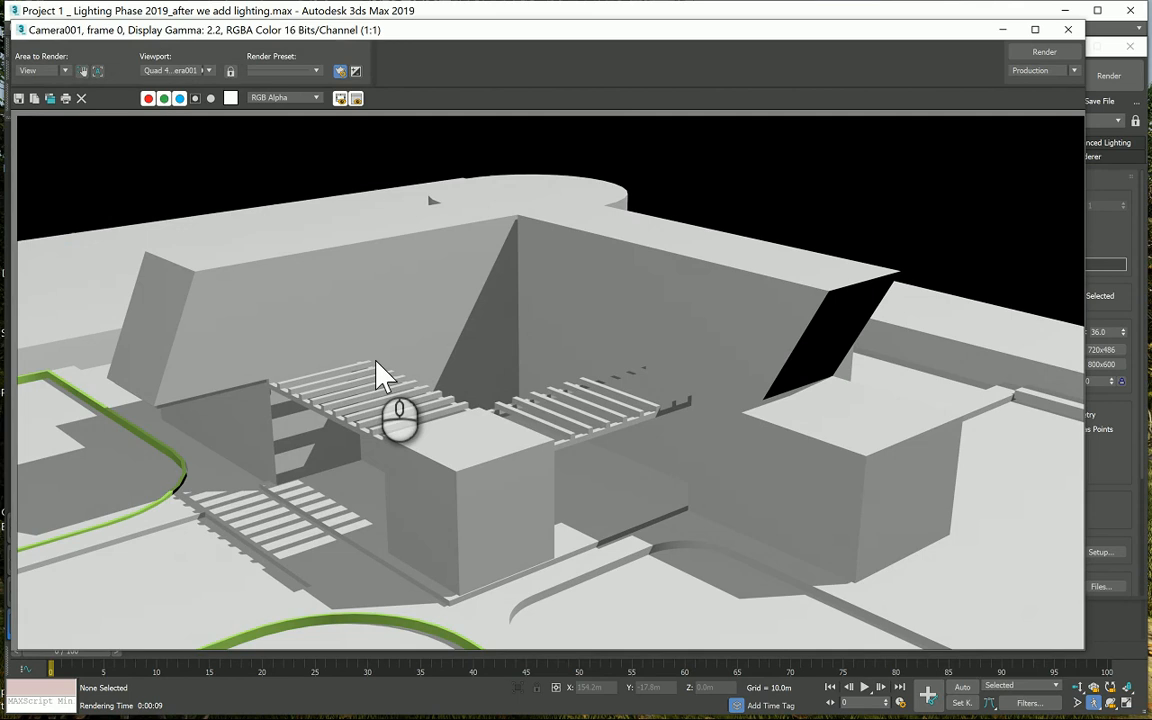
mouse_move(296, 224)
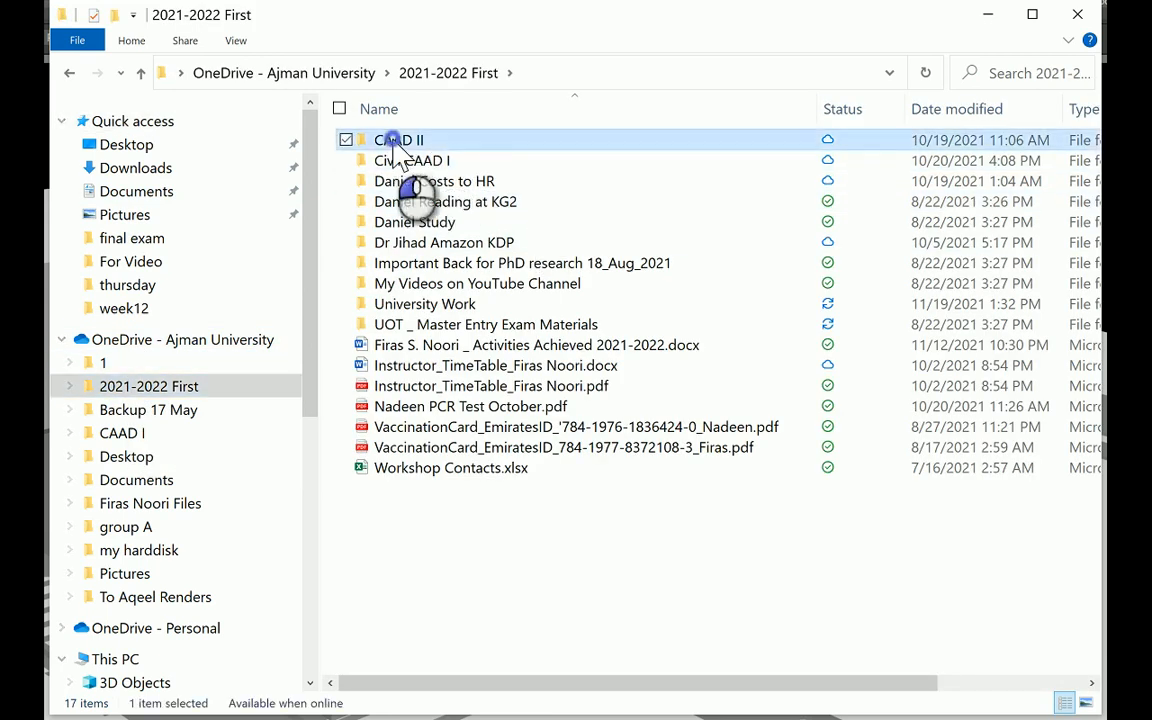
Browse CAAD II > 2F - Sunday > W11 Lighting > For Video and view Cam 1.jpg in Photos.
double_click(400, 140)
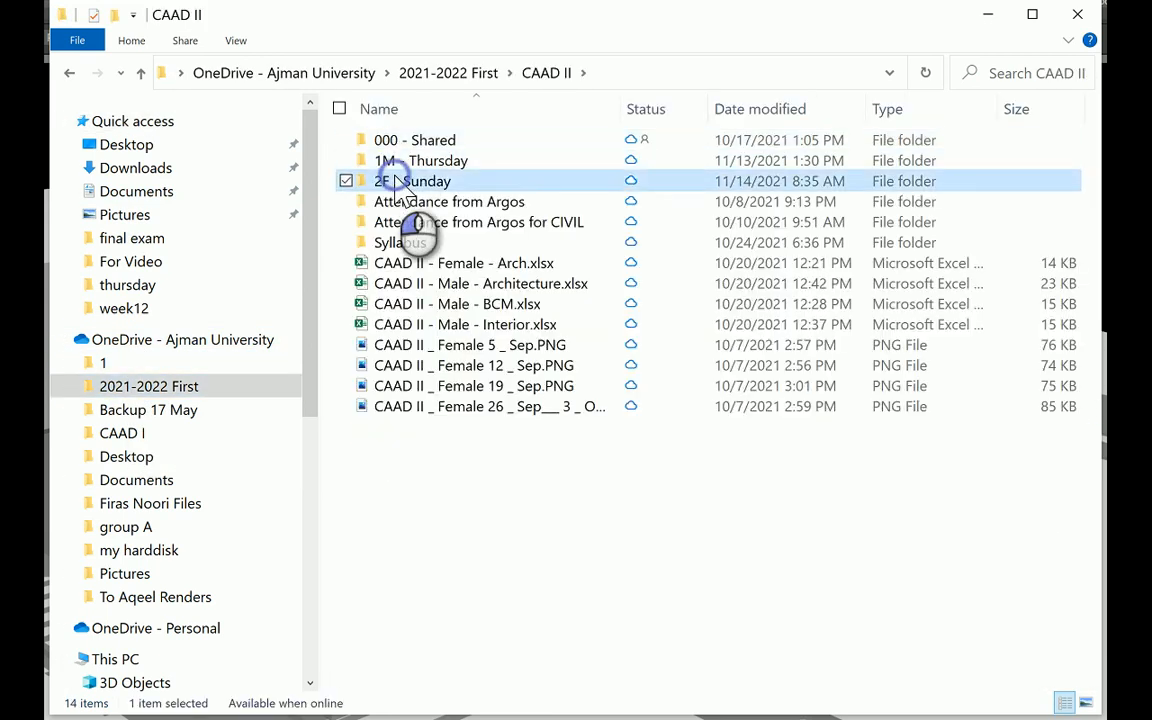
double_click(414, 180)
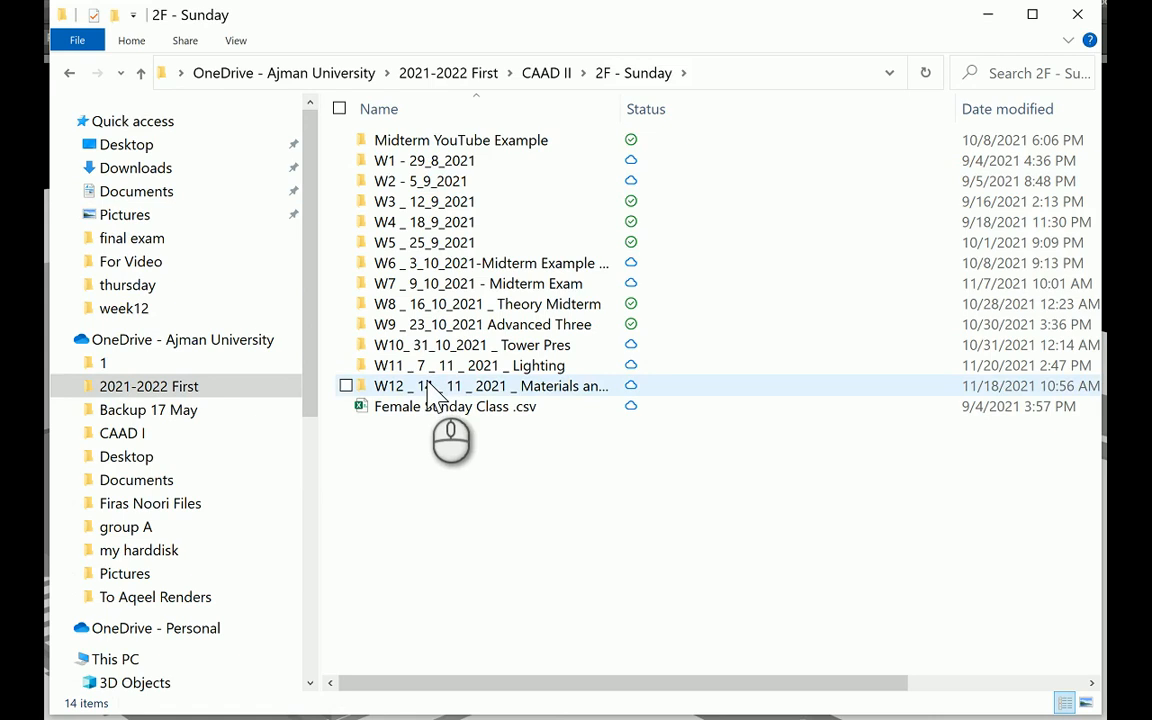
double_click(468, 364)
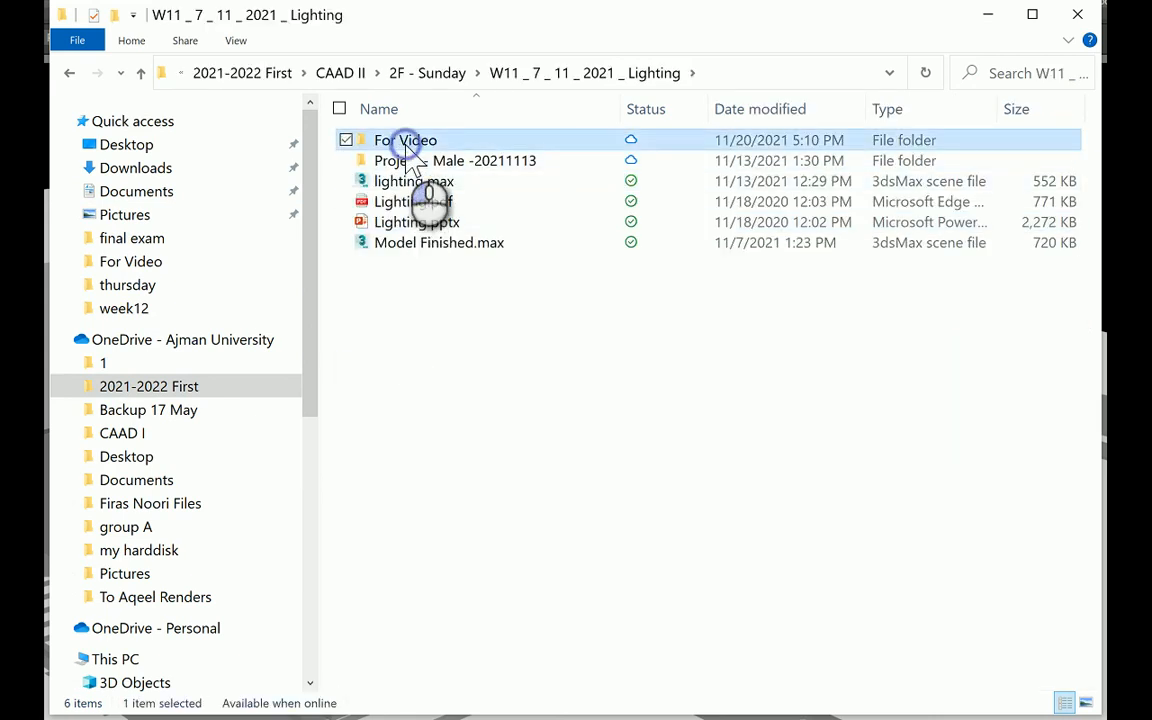
double_click(404, 140)
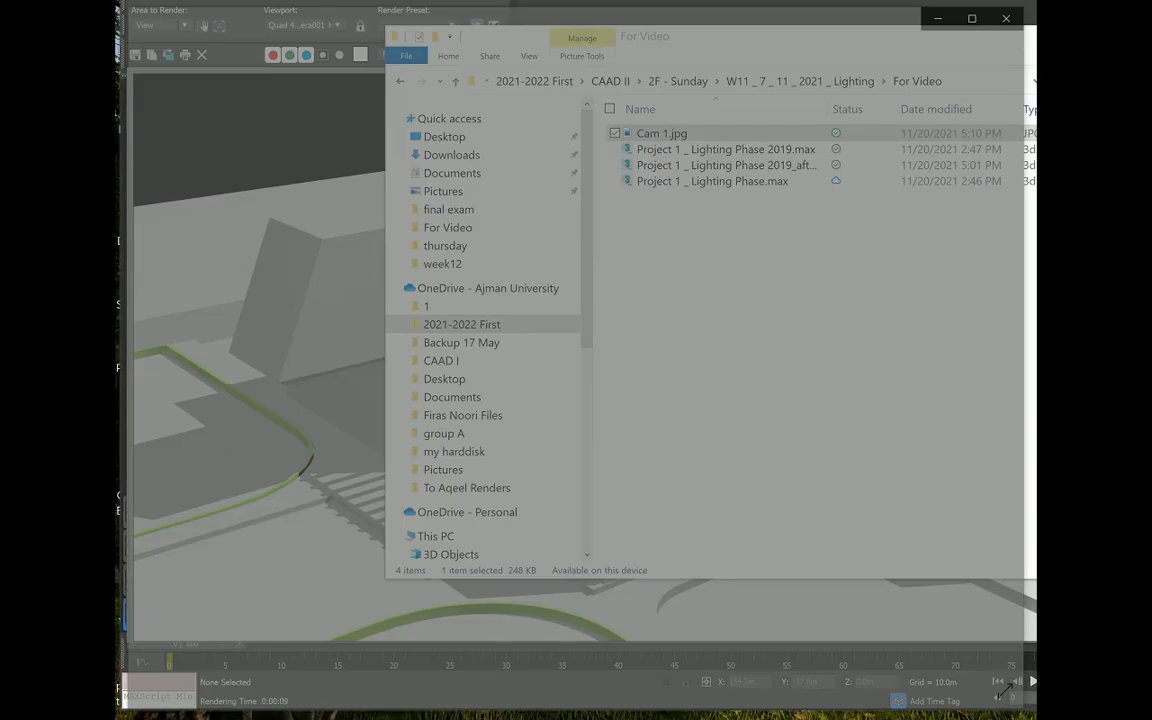
double_click(660, 132)
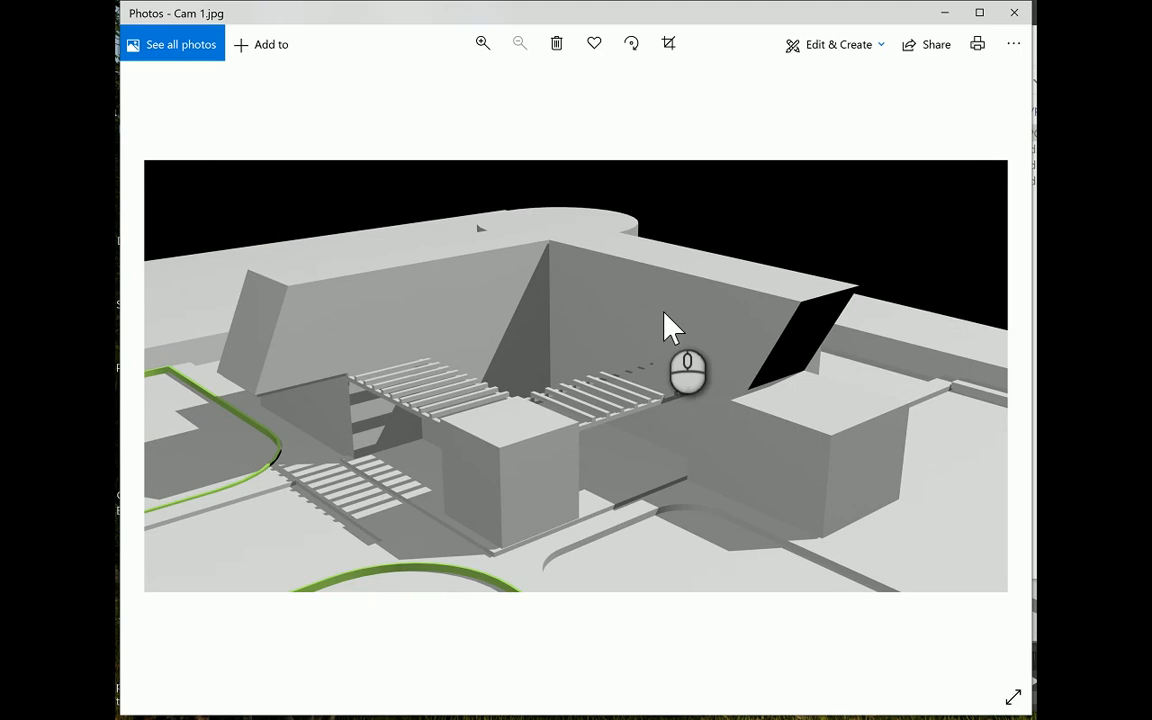
mouse_move(642, 312)
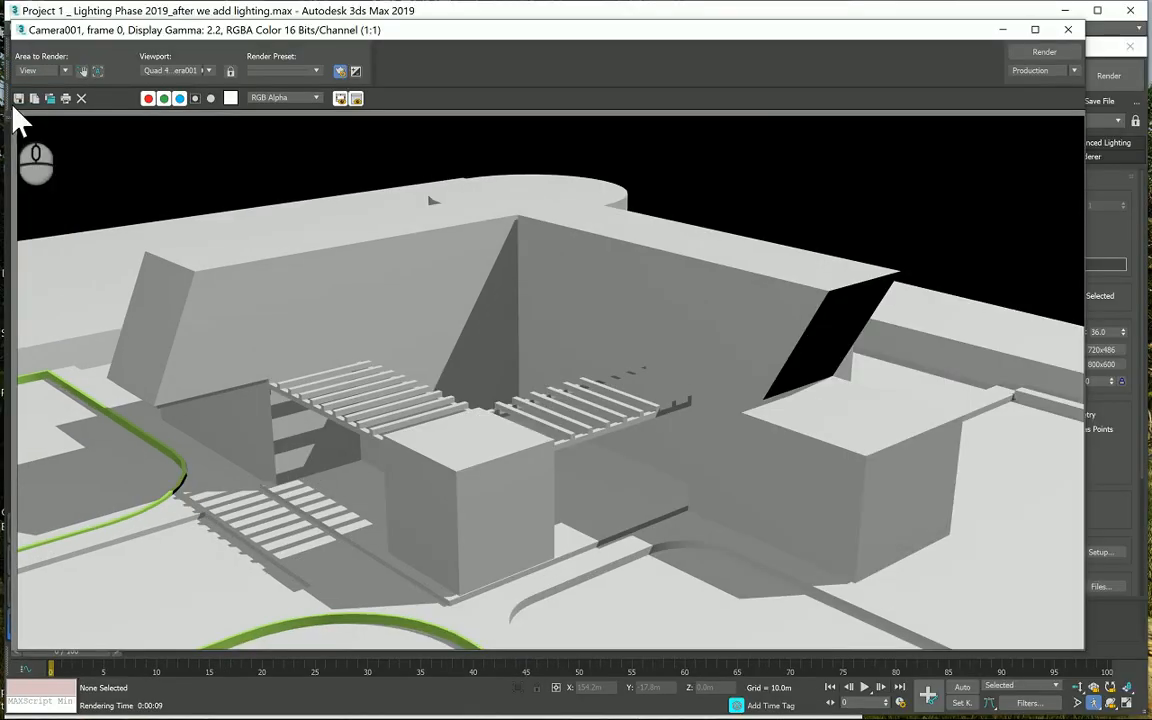
mouse_move(90, 196)
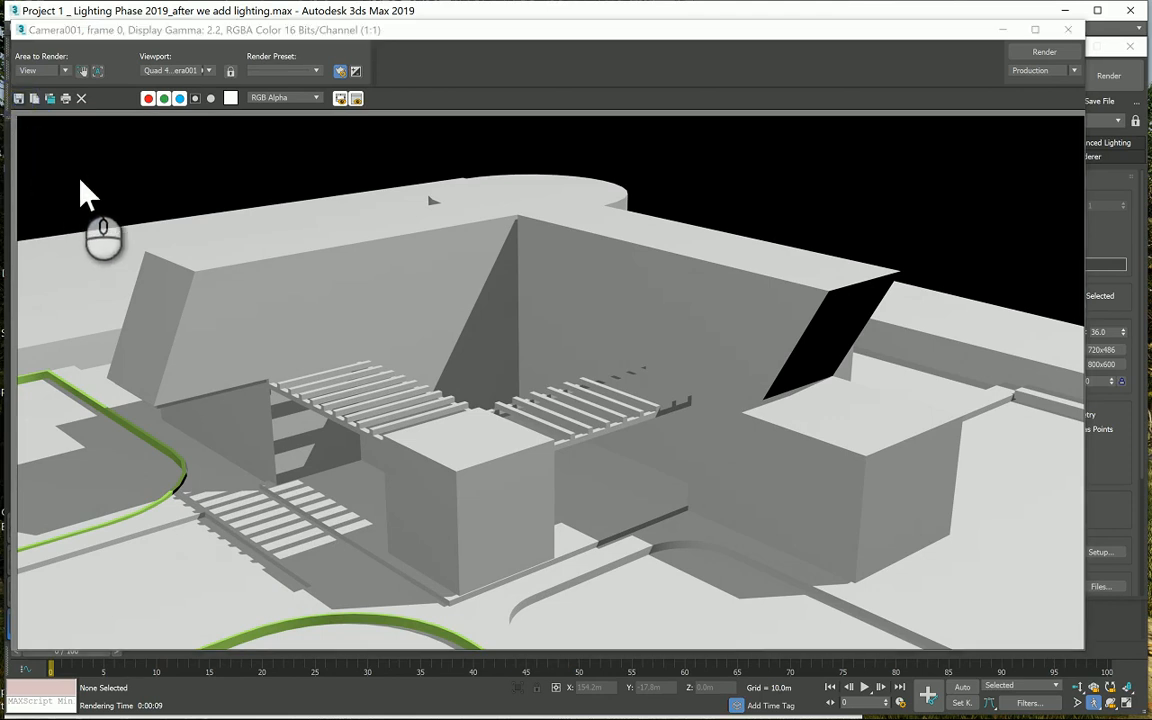
Save the same render again as 'Cam 1' BMP with RGB 24-bit colour.
left_click(1098, 100)
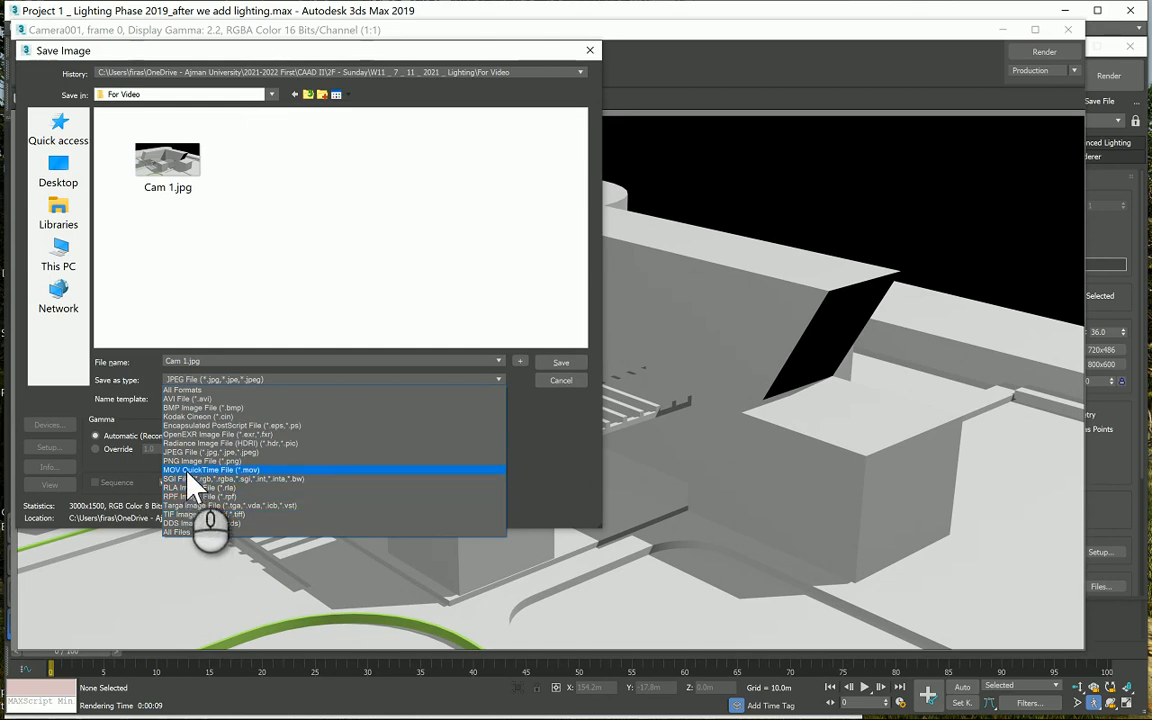
left_click(204, 408)
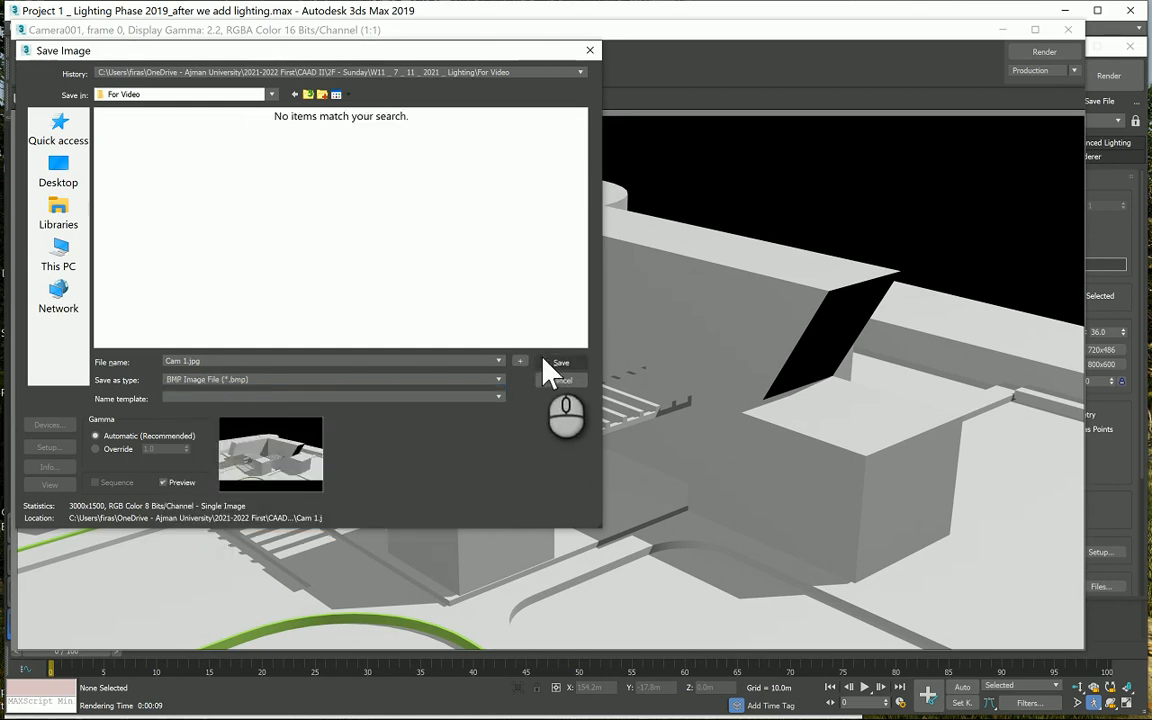
left_click(560, 362)
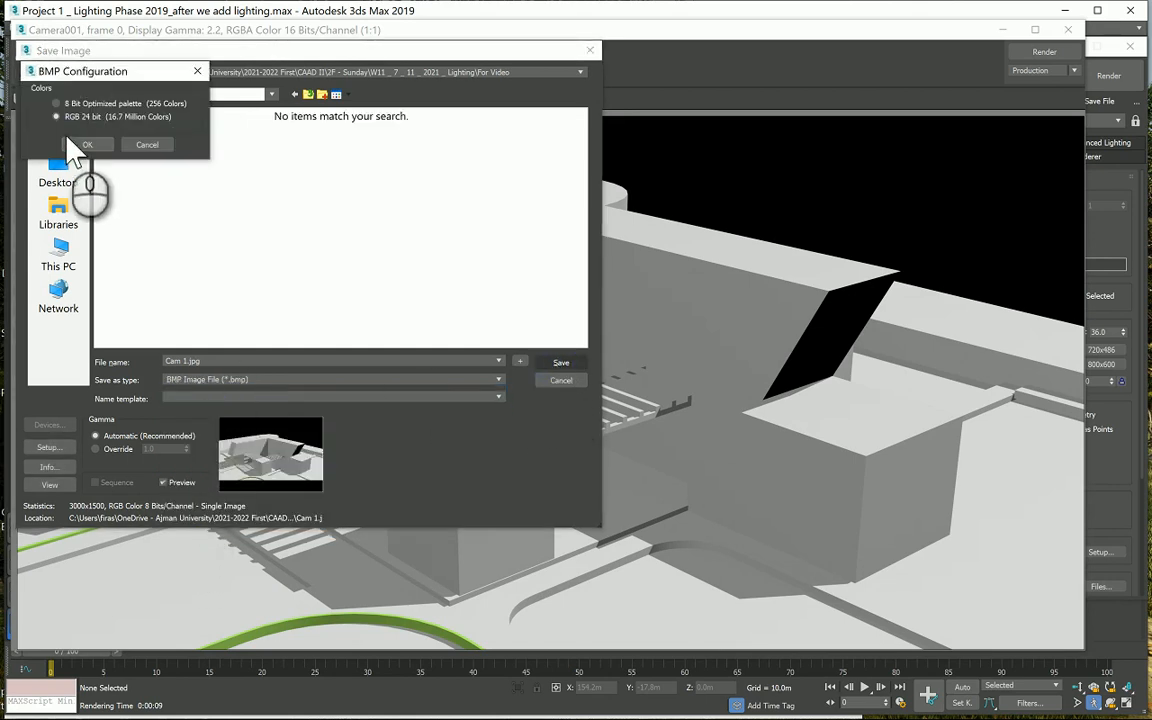
left_click(88, 144)
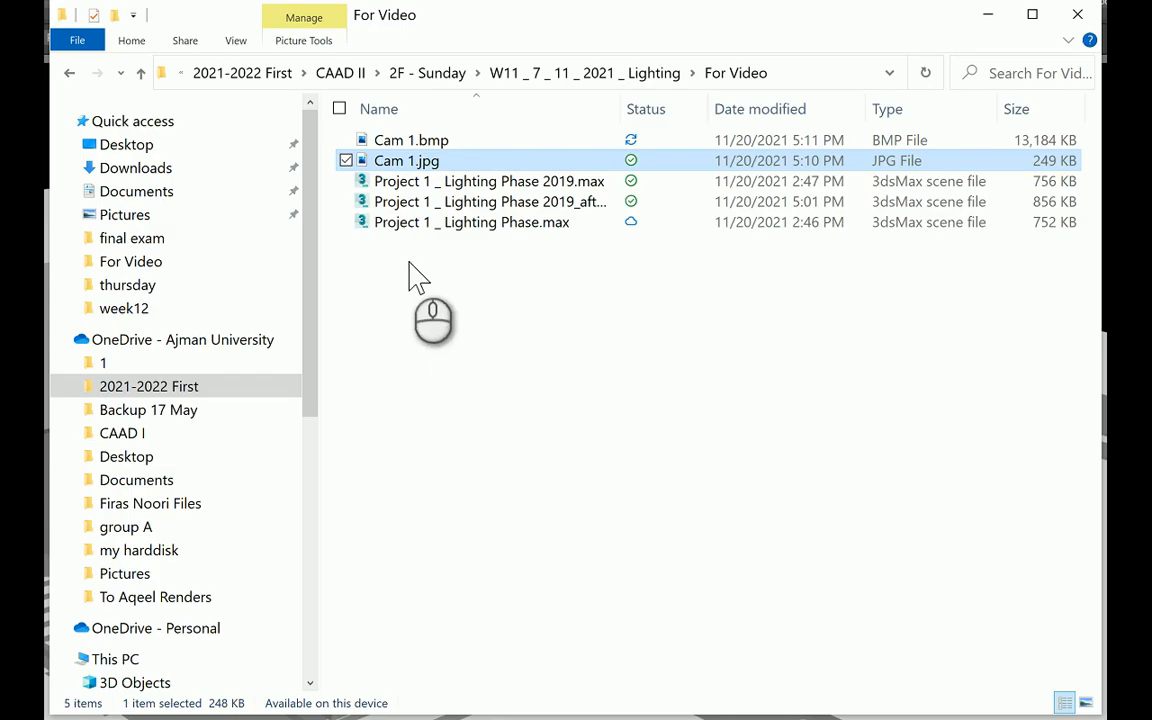
mouse_move(1032, 156)
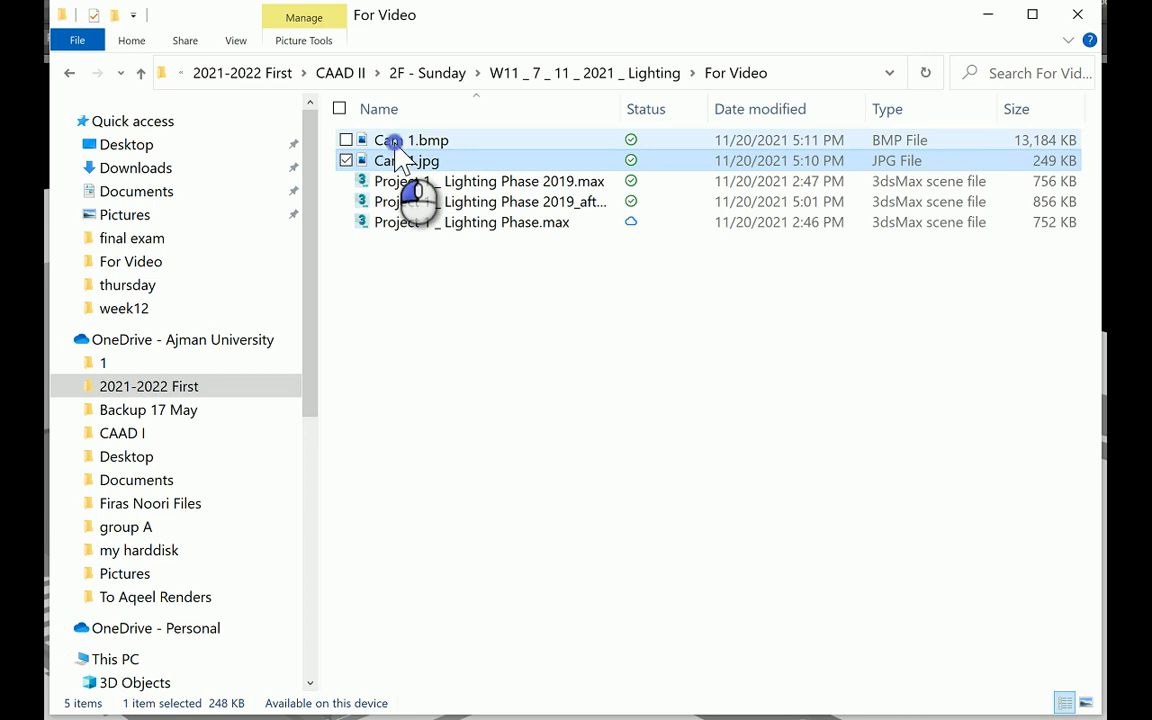
View Cam 1.bmp (13,184 KB) from the For Video folder in Photos.
double_click(404, 140)
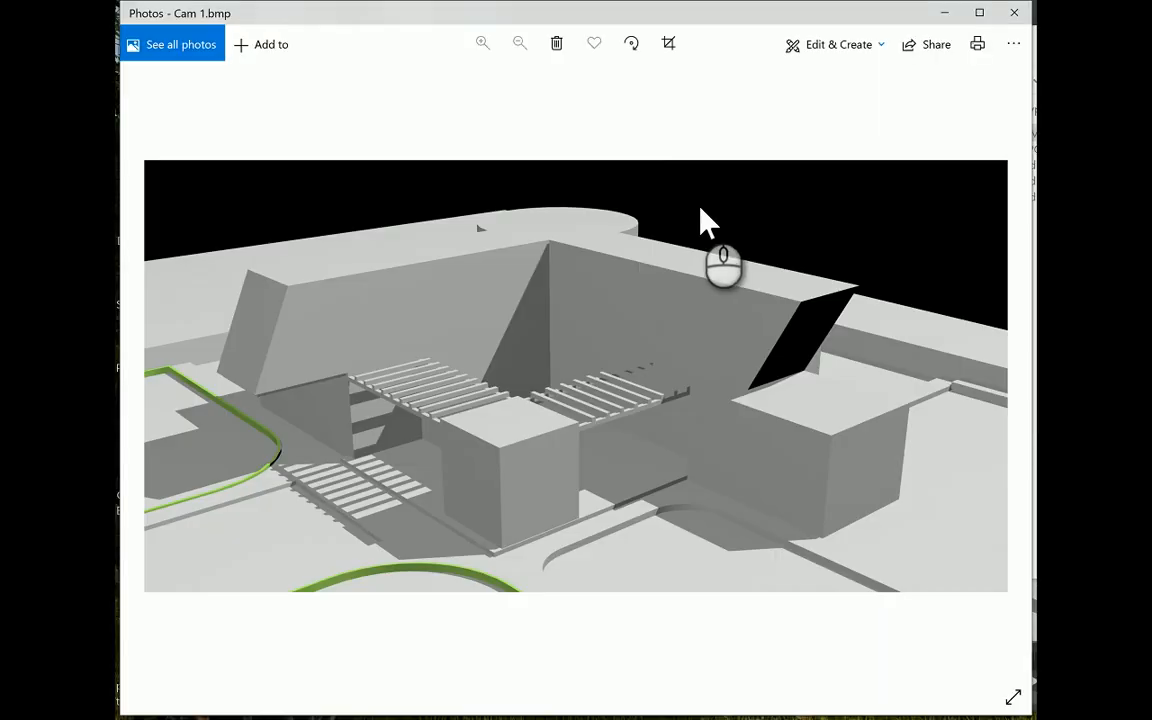
mouse_move(704, 222)
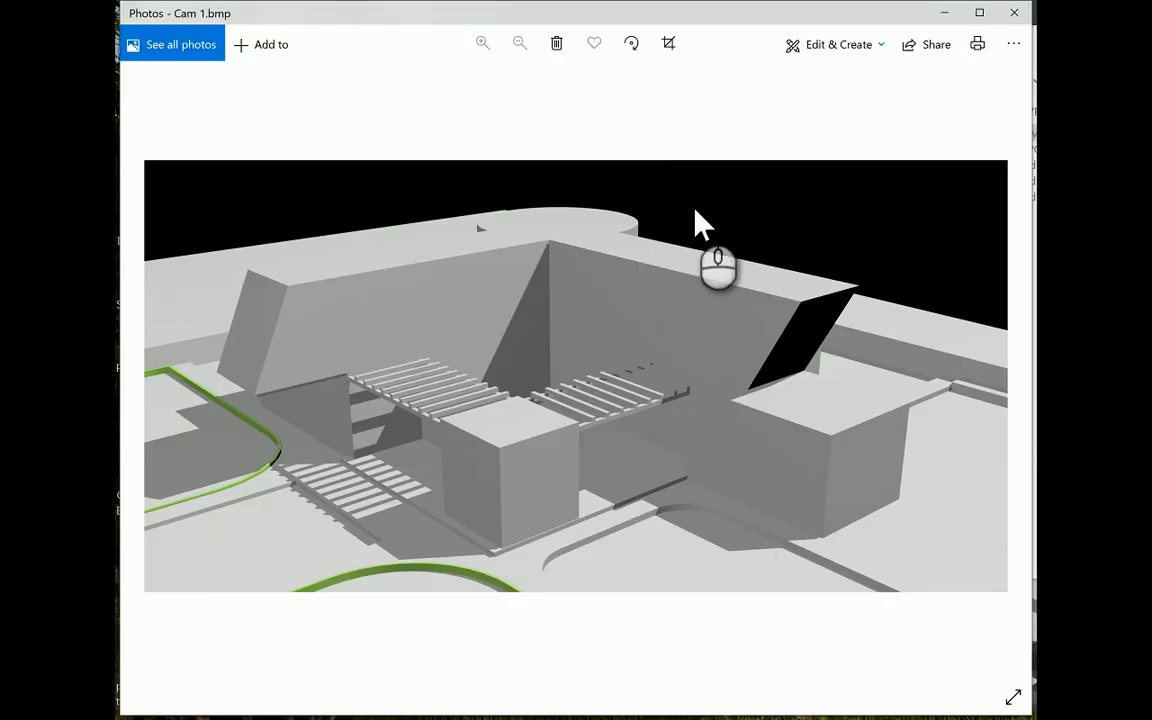
mouse_move(708, 222)
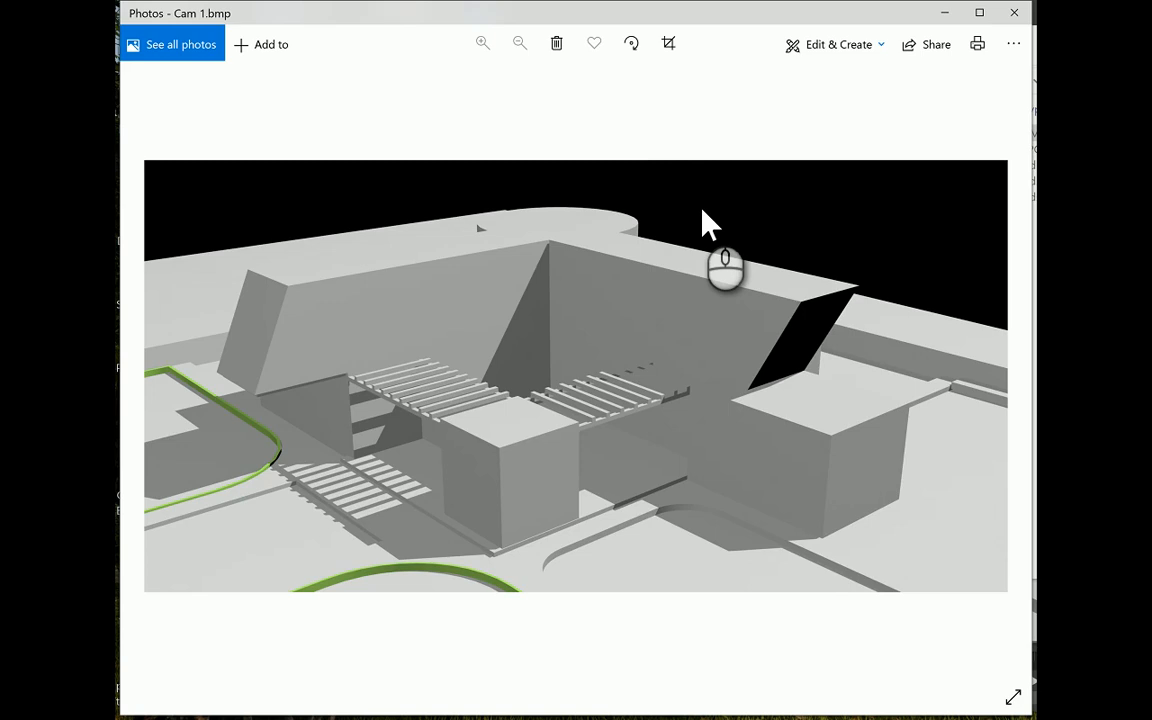